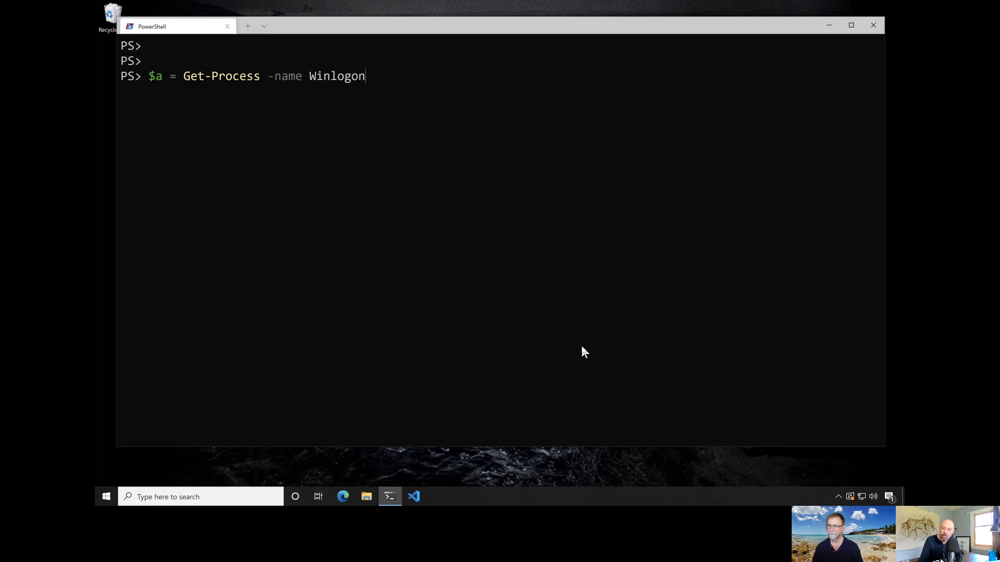
- Store the local Winlogon process in $a and display it
key("Return")
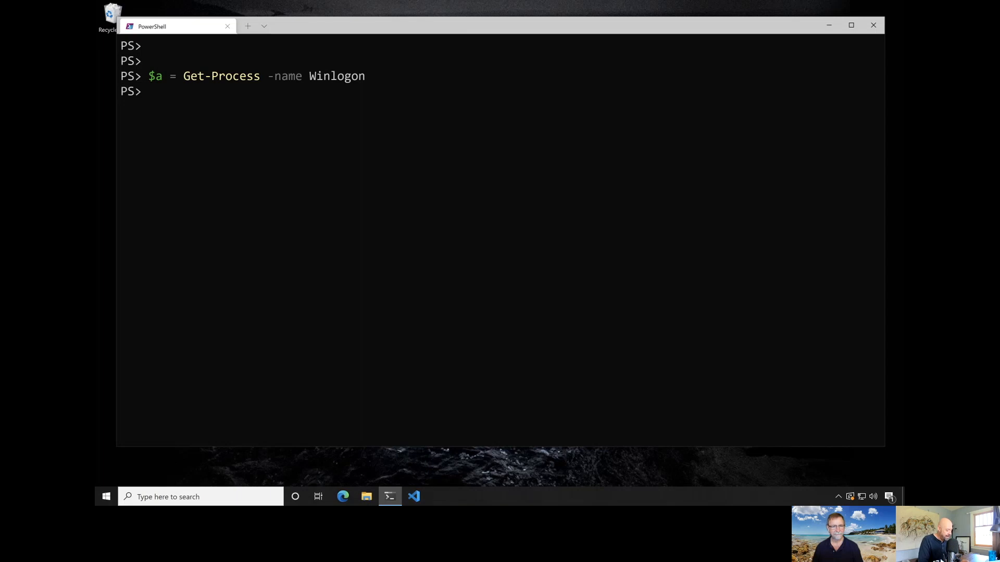
type("$a")
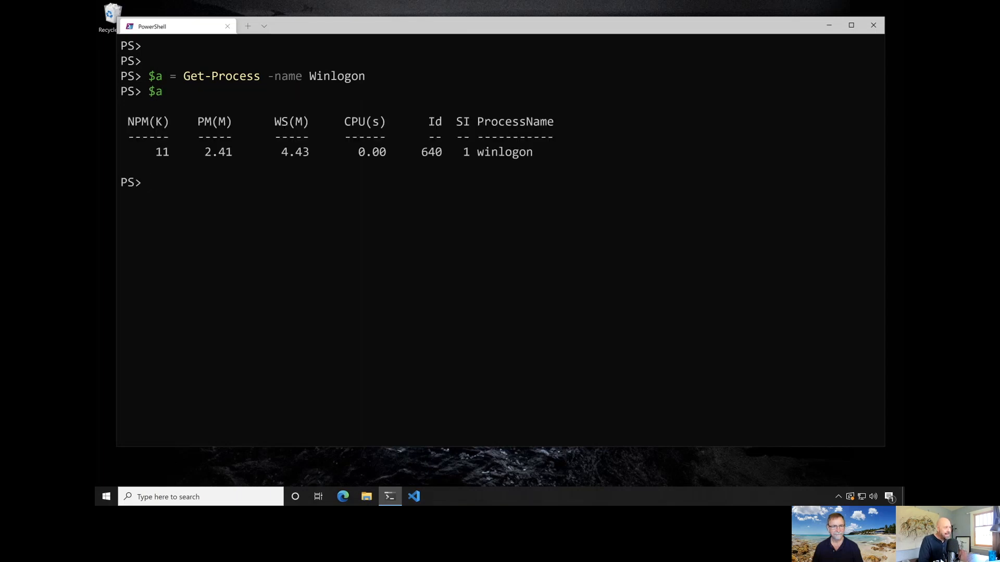
type("$a")
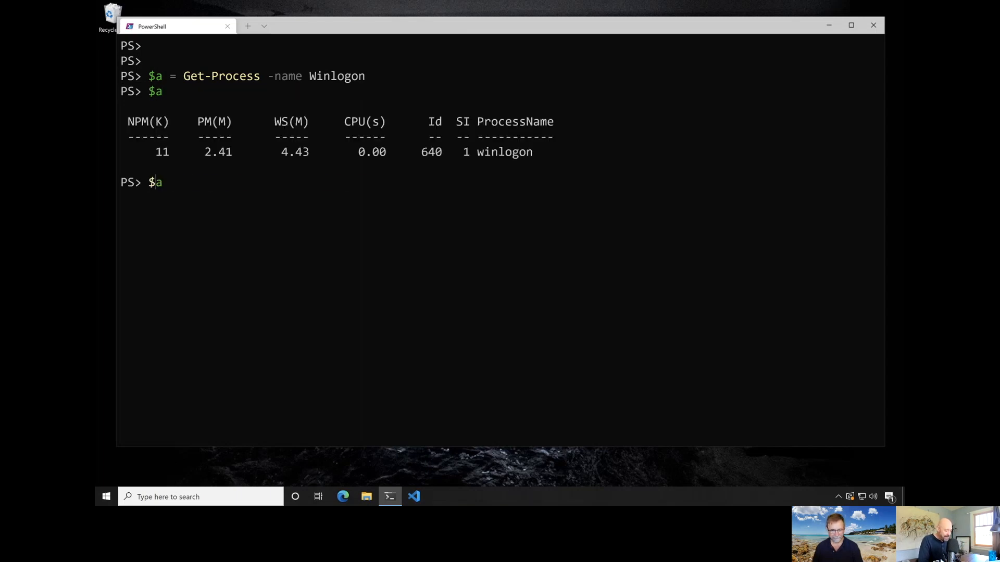
- Pipe $a to Get-Member and scroll through its properties and methods
type("| gm")
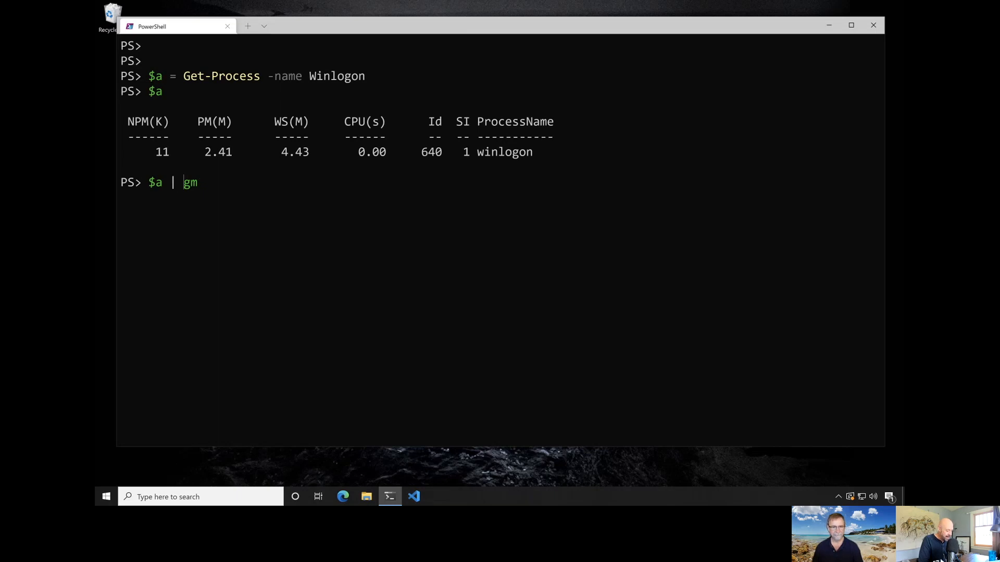
type("get-member")
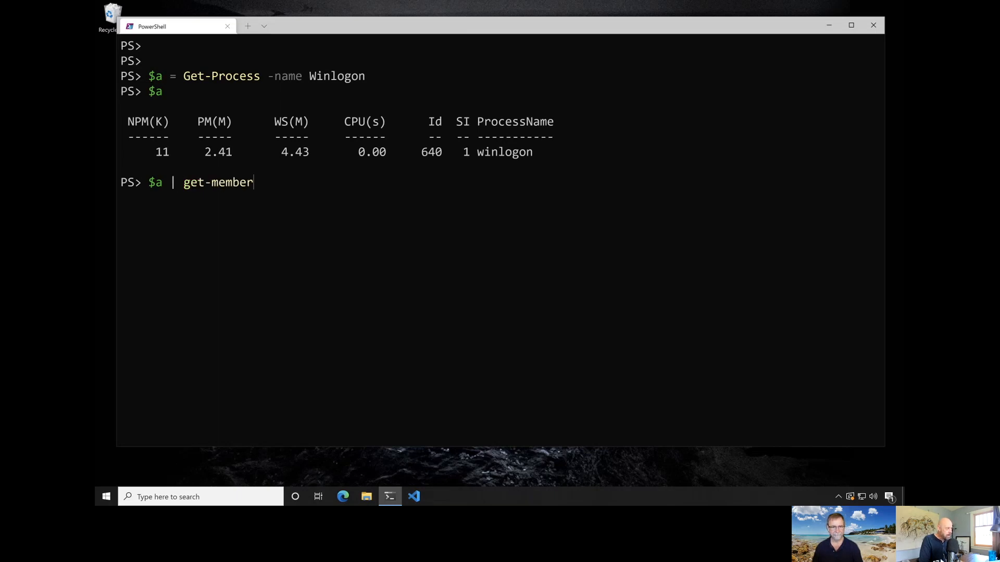
key("Return")
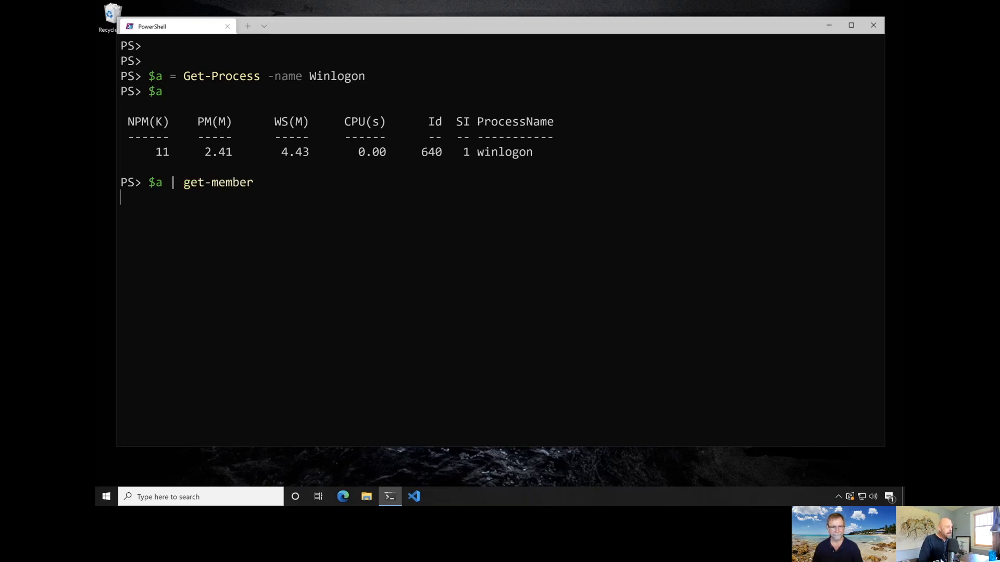
key("Return")
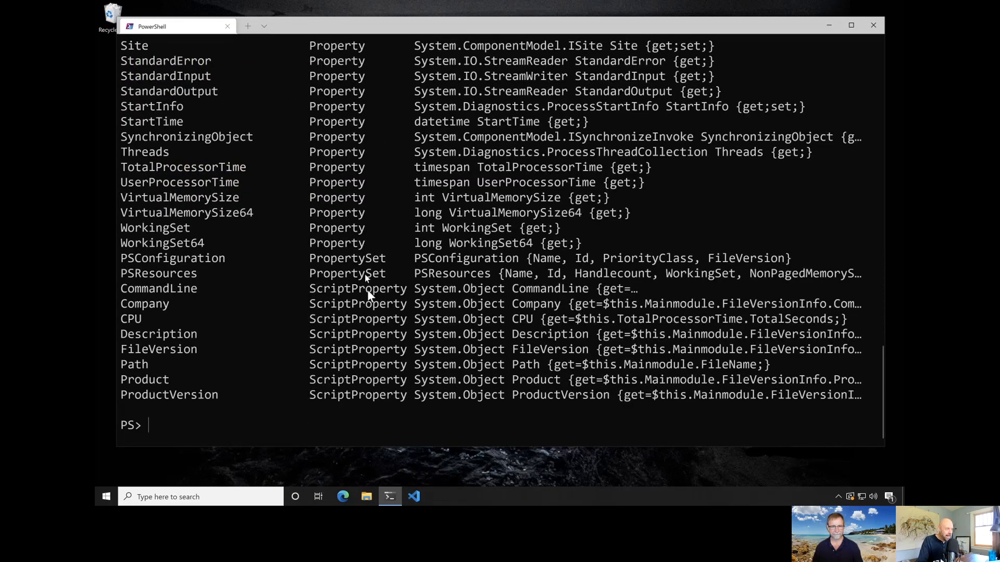
scroll("up", 3)
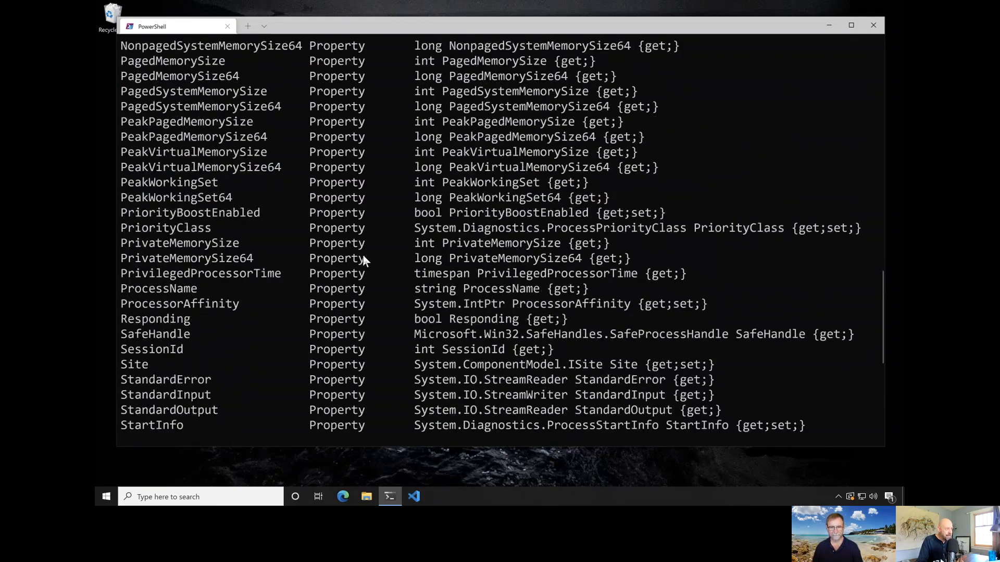
scroll("up", 3)
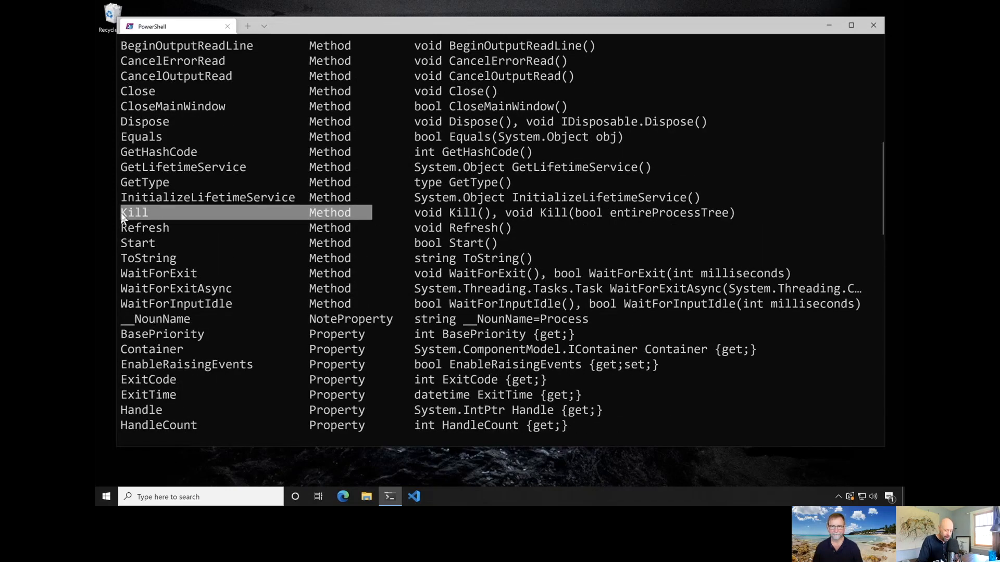
type("clearrr")
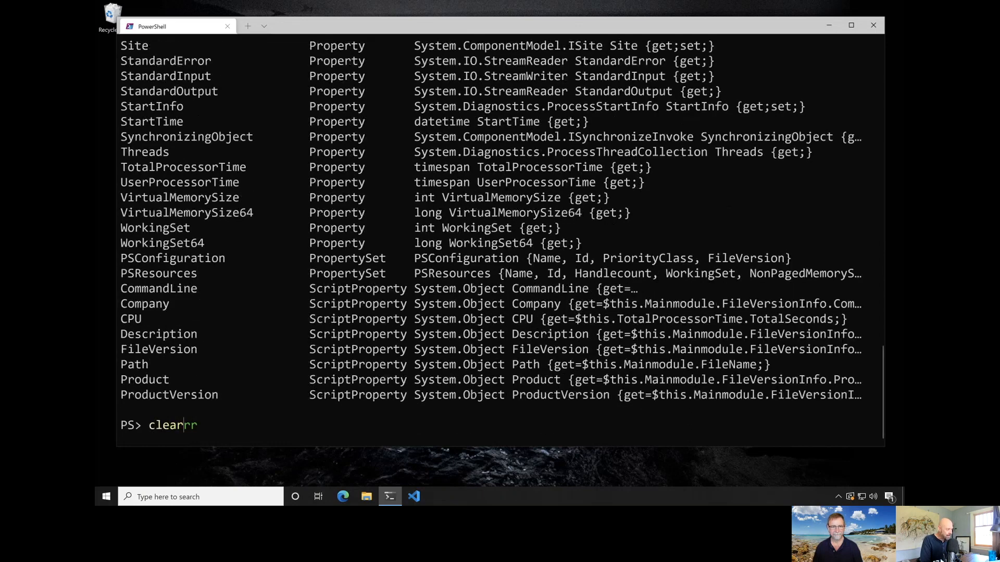
- Clear the screen, store ServerCore's Winlogon in $b via Invoke-Command, and display it
key("Return")
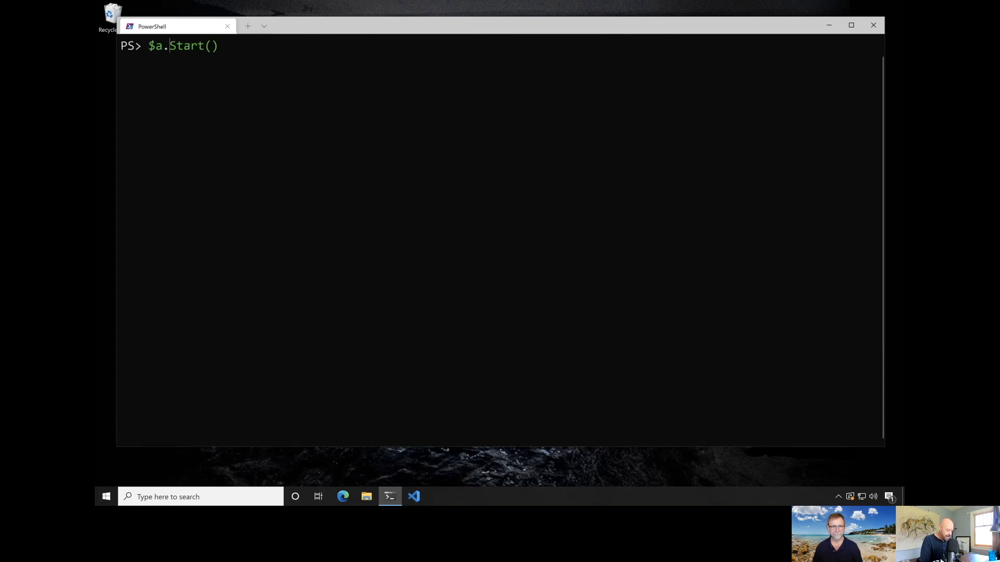
type("$b = Invoke-Command -ComputerName ServerCore {Get-Process -name Winlogon}")
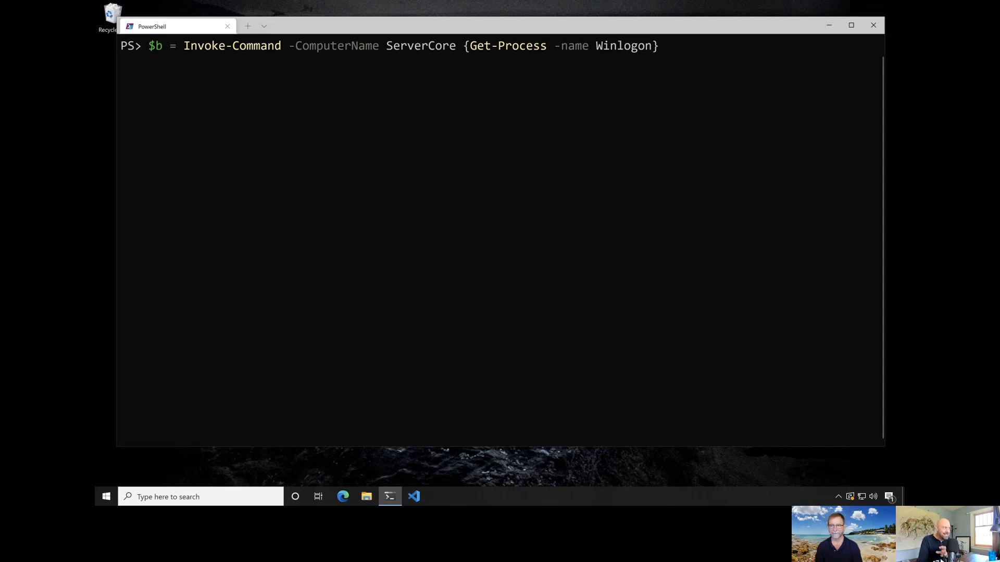
key("Return")
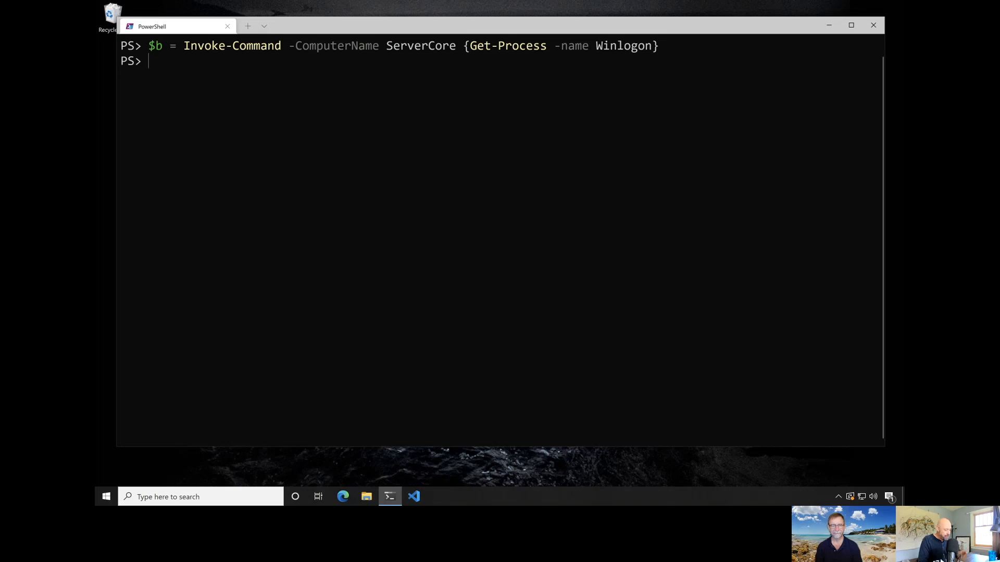
key("Up")
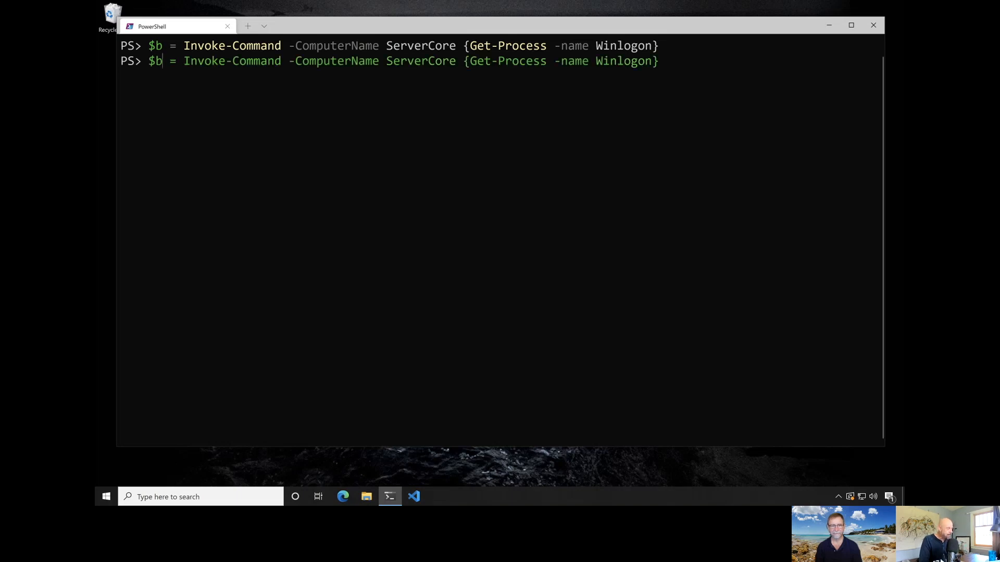
key("Return")
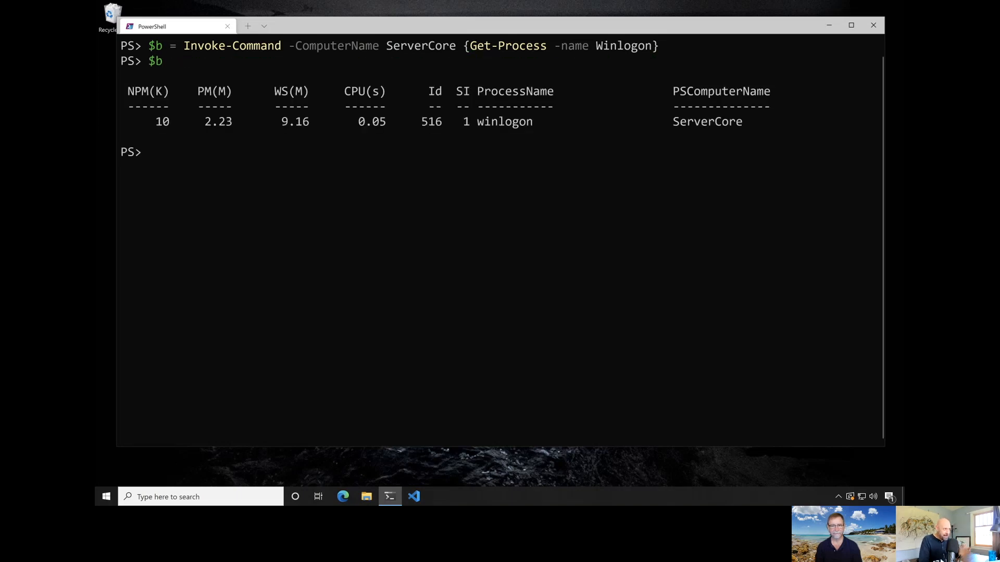
- Pipe $b to gm and scroll through its NoteProperties and deserialized members
type("$b")
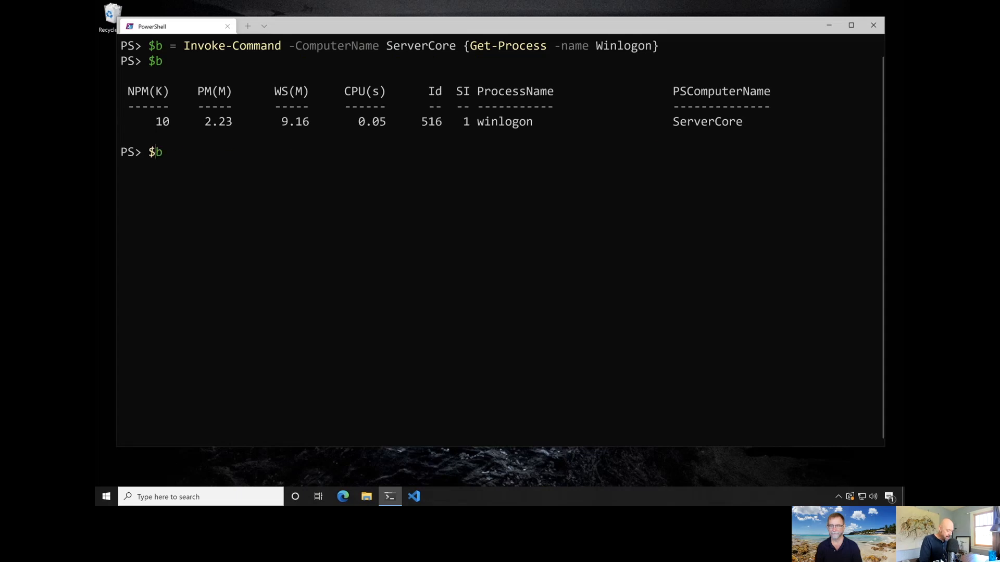
type("| gm")
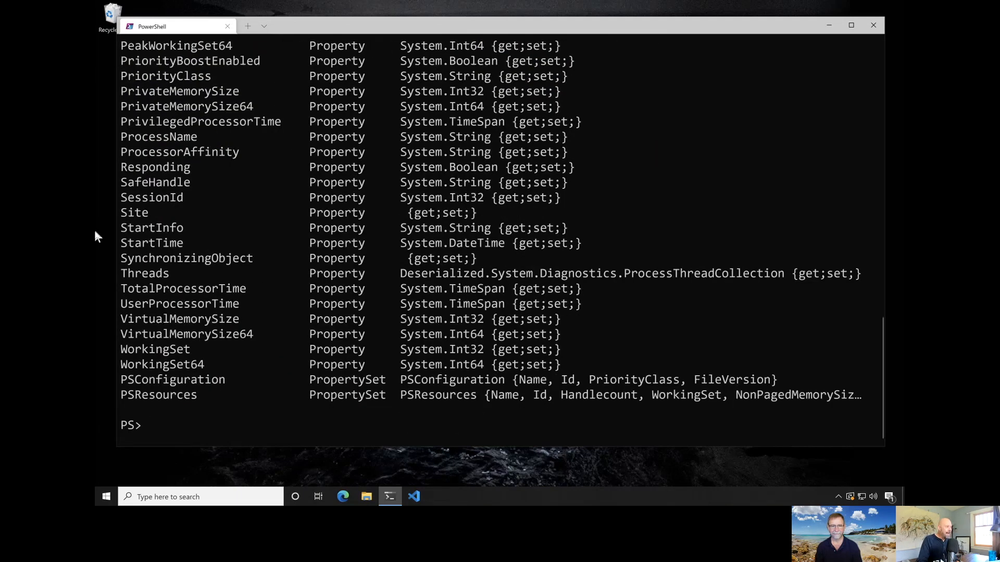
scroll("up", 3)
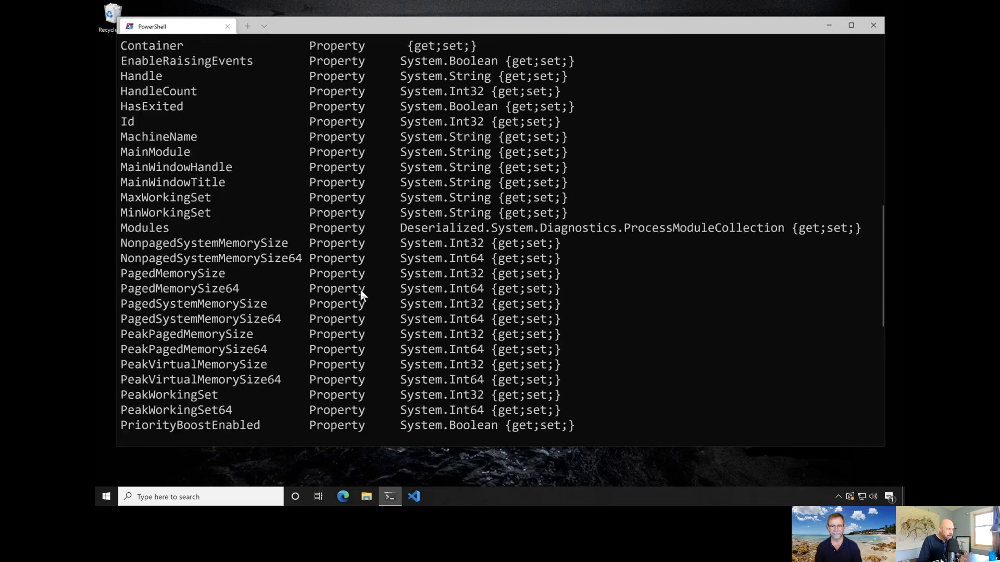
scroll("up", 3)
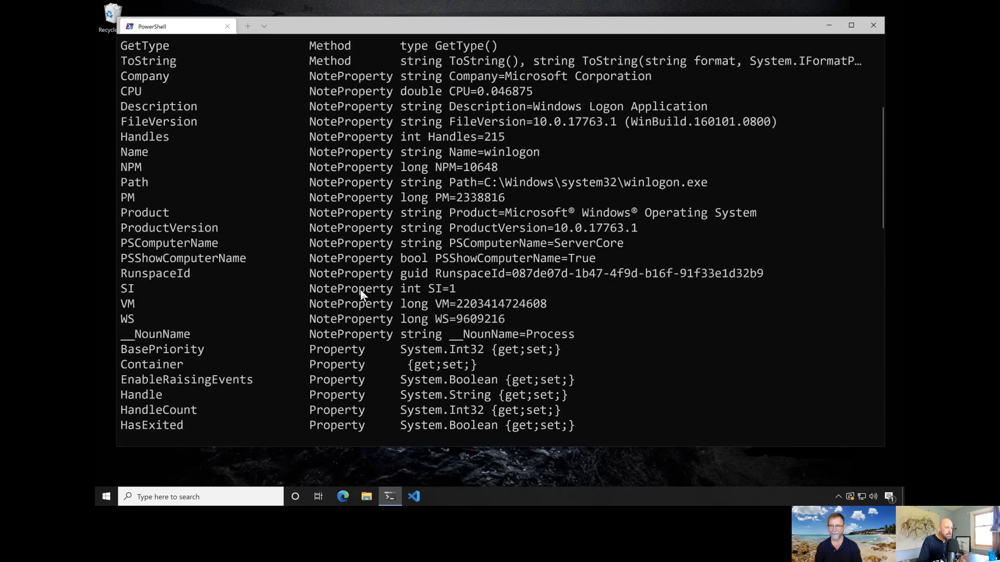
scroll("down", 3)
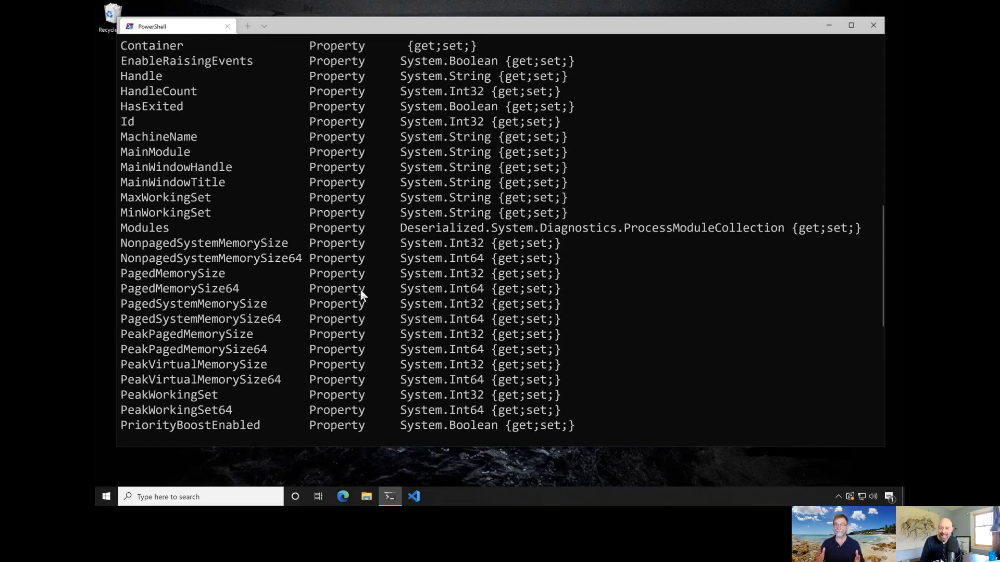
mouse_move(681, 203)
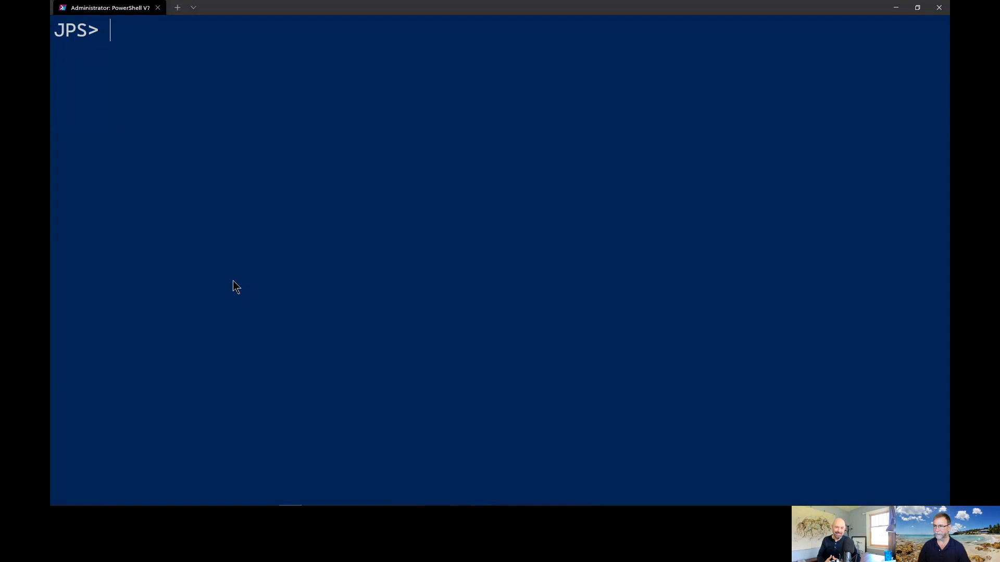
- Show $live and $dead BITS objects, supplying the localhost session password when prompted
type("$live = gsv BITS")
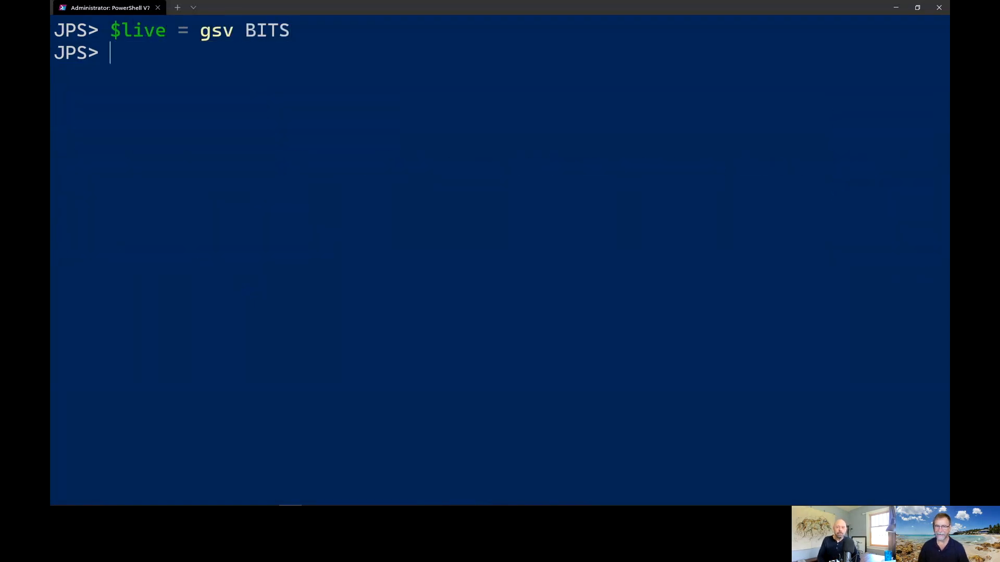
type("$s |exsn")
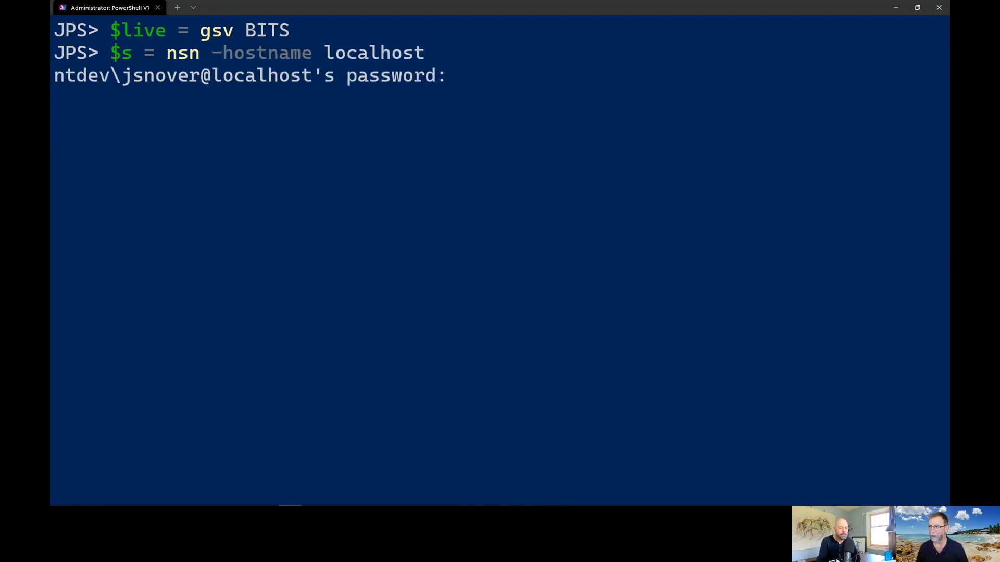
key("Return")
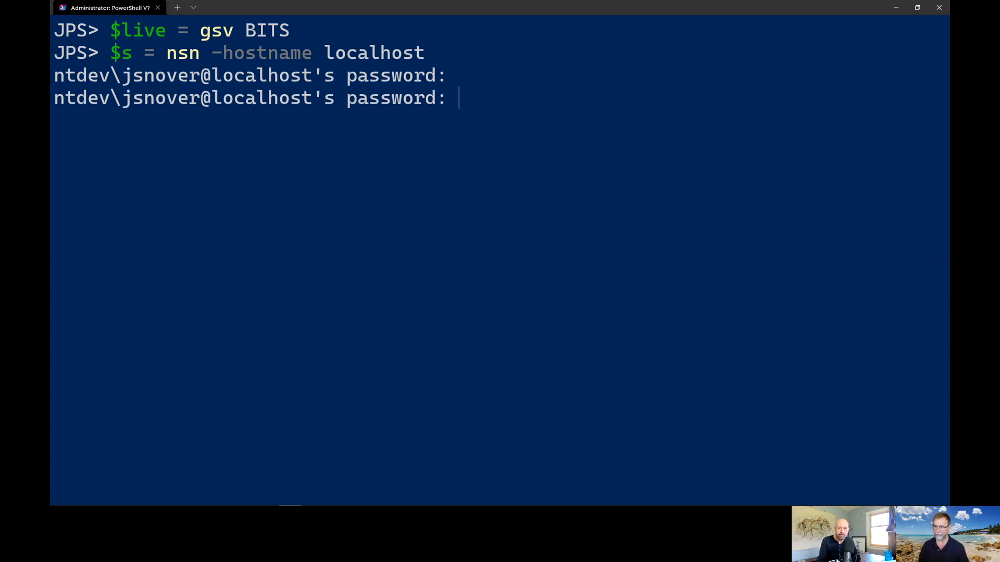
key("Return")
type("$dead = icm $s {gsv BITS")
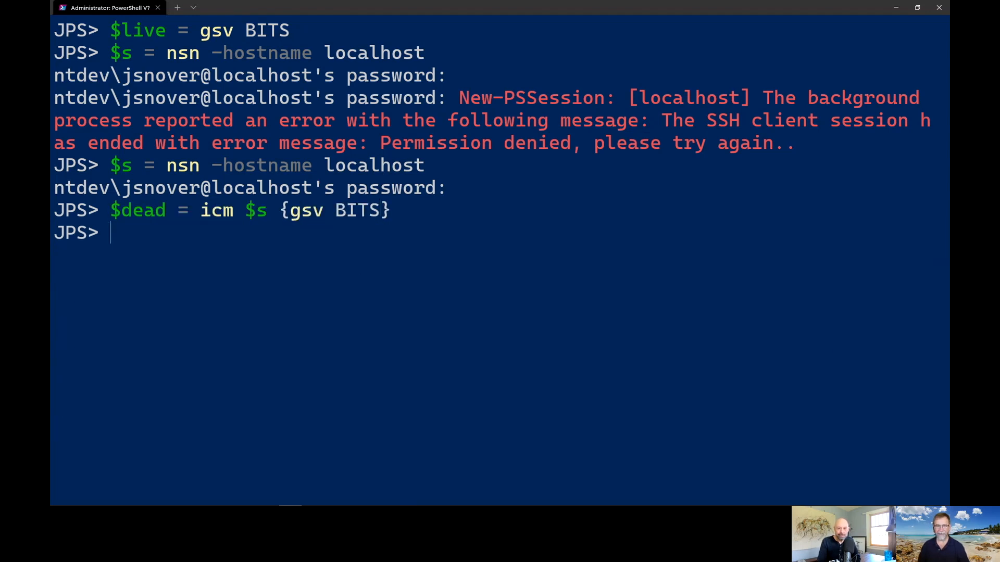
type("$li")
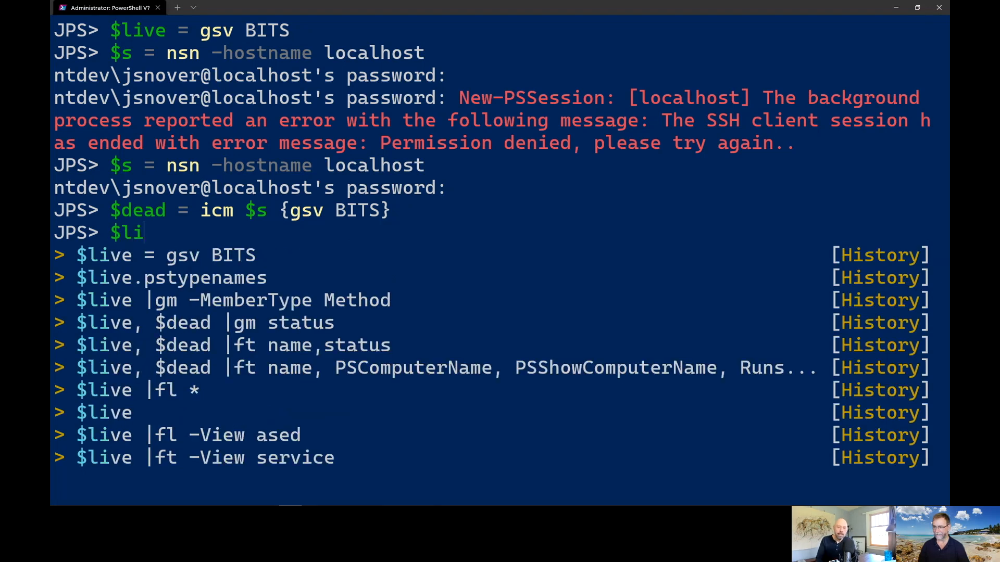
key("Return")
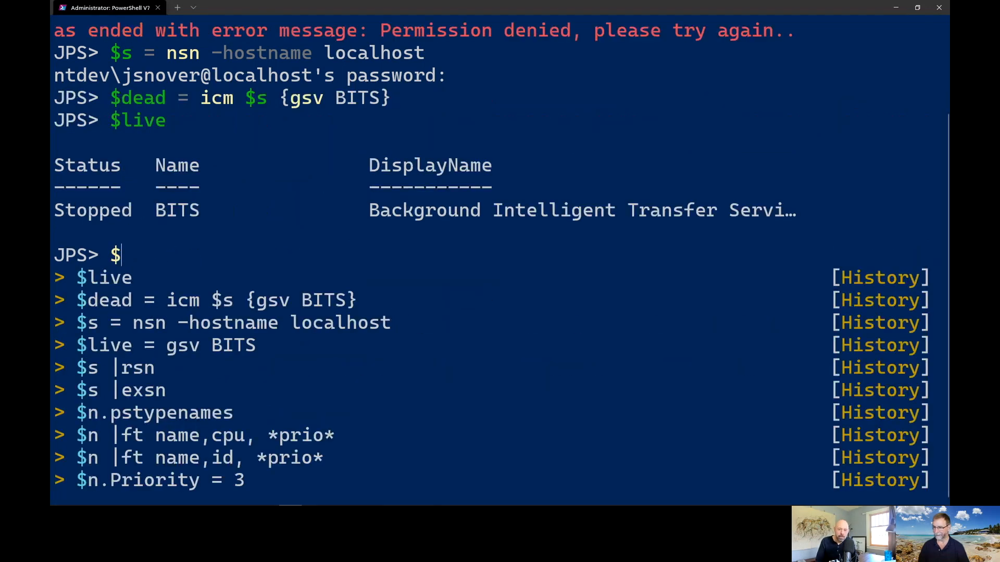
type("dead")
key("Return")
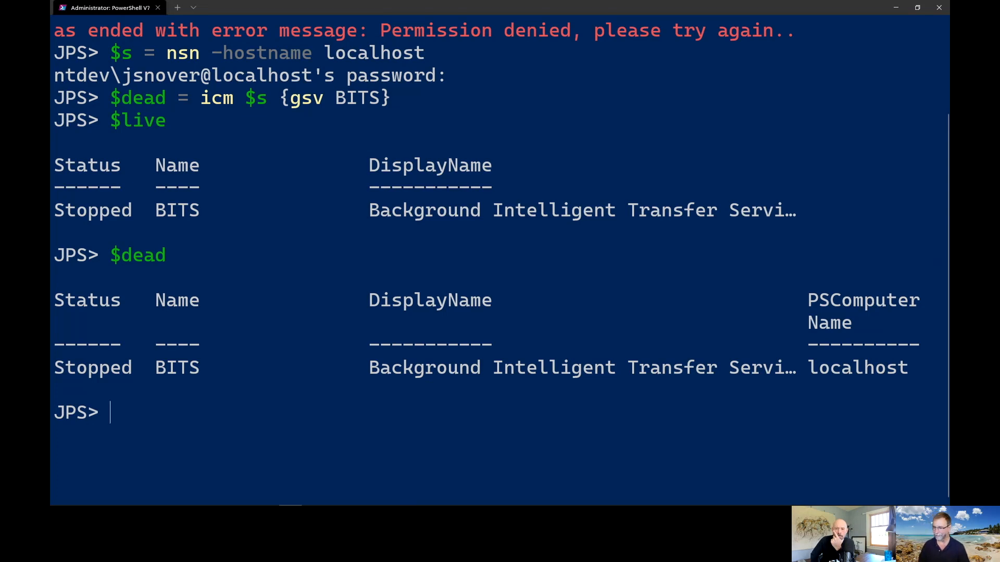
- List every property of $live and $dead with fl *, revealing PSComputerName localhost
type("$live")
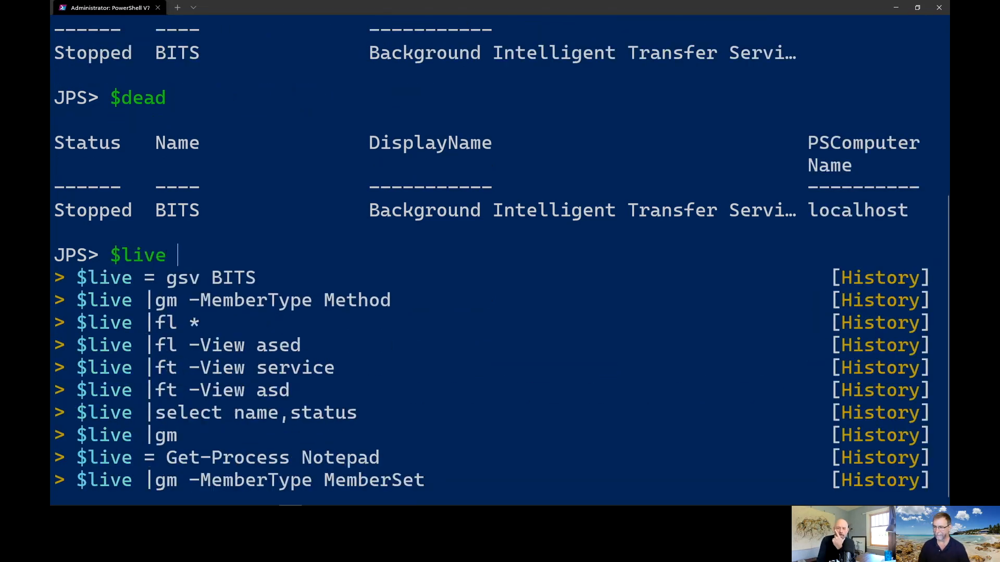
key("Return")
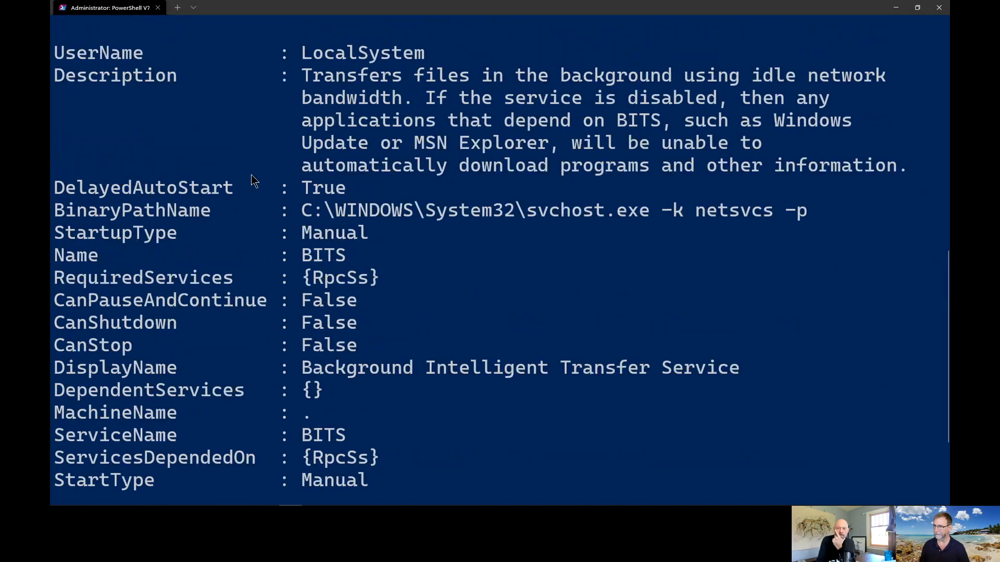
scroll("down", 3)
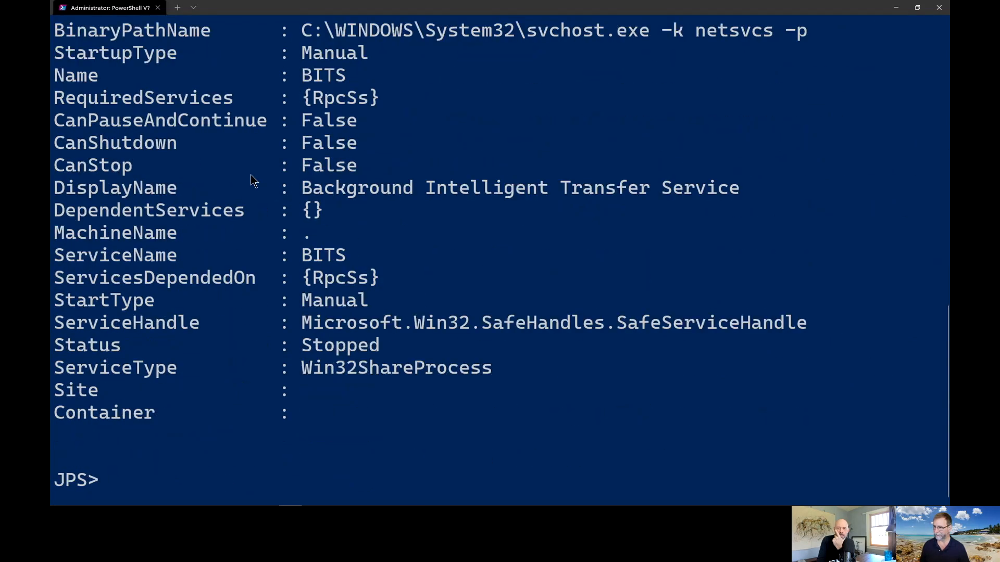
type("$live |fl *")
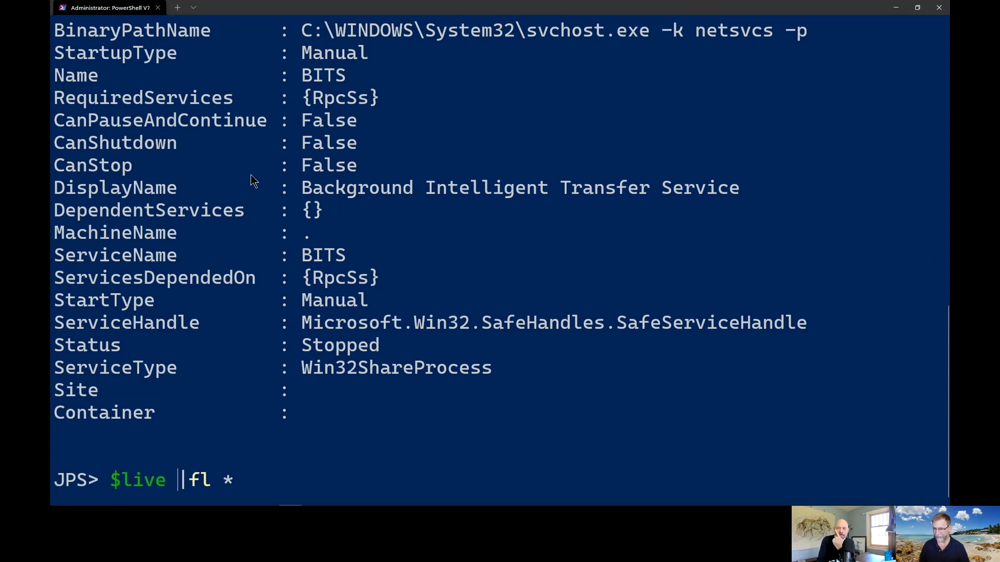
type("dead")
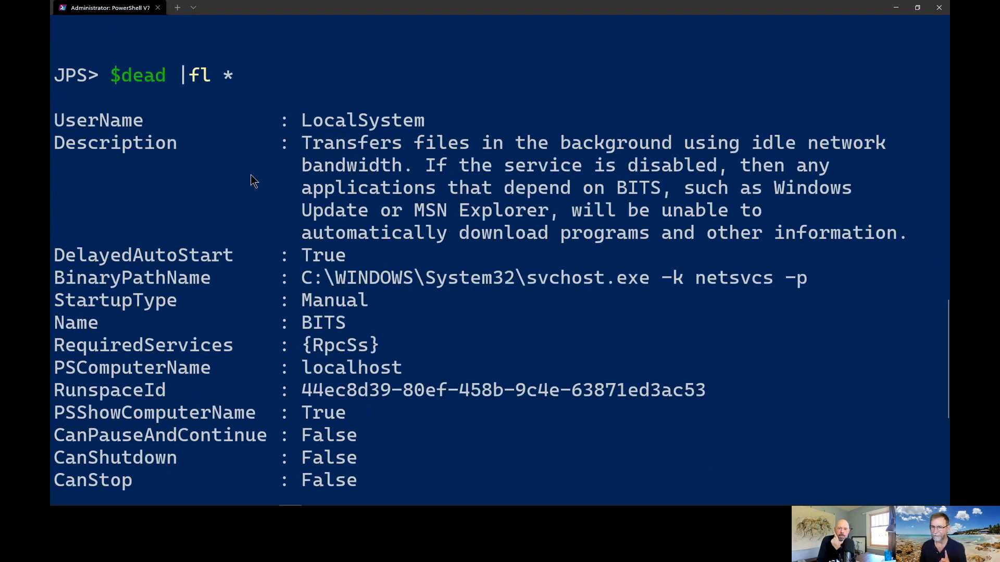
mouse_move(247, 212)
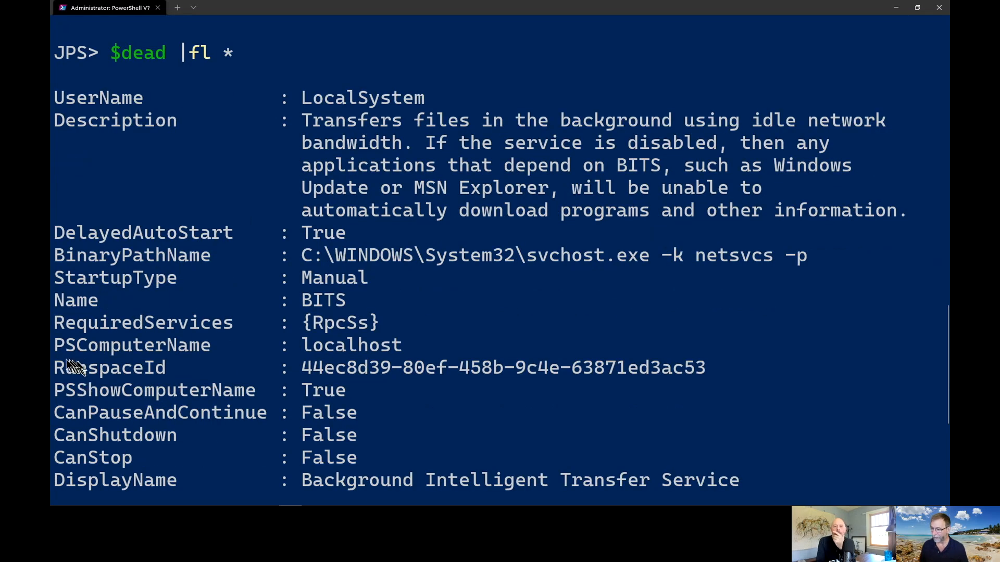
mouse_move(57, 342)
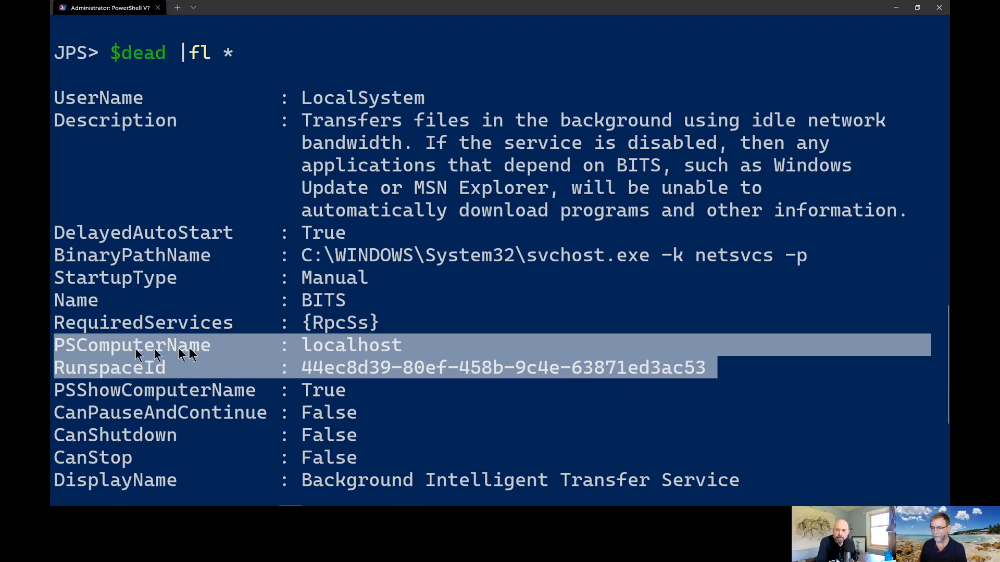
mouse_move(193, 354)
type("$live,$dead |ft")
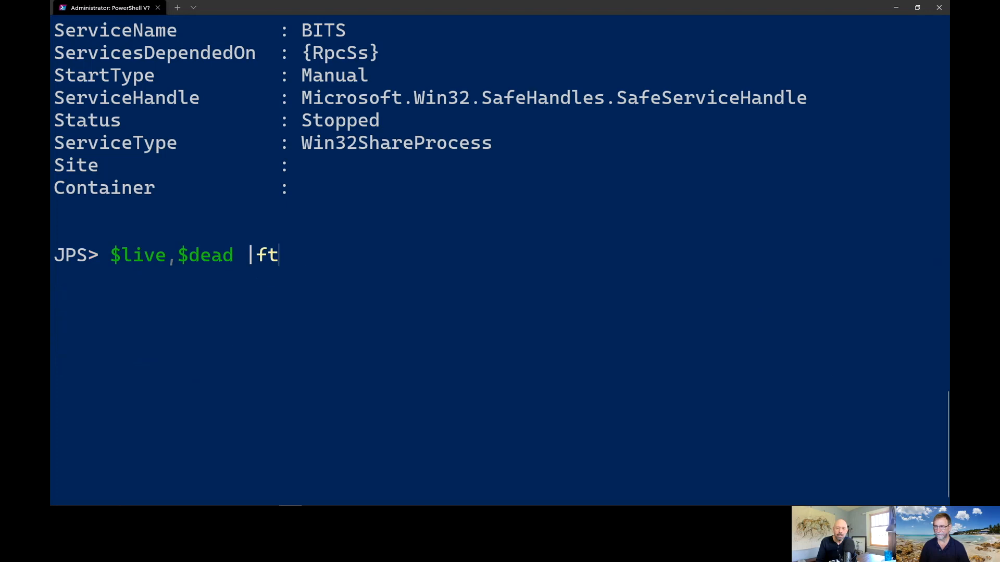
- Tabulate name, pscomputername, psshowcomputername and runspaceid for $live and $dead with ft
type("na,")
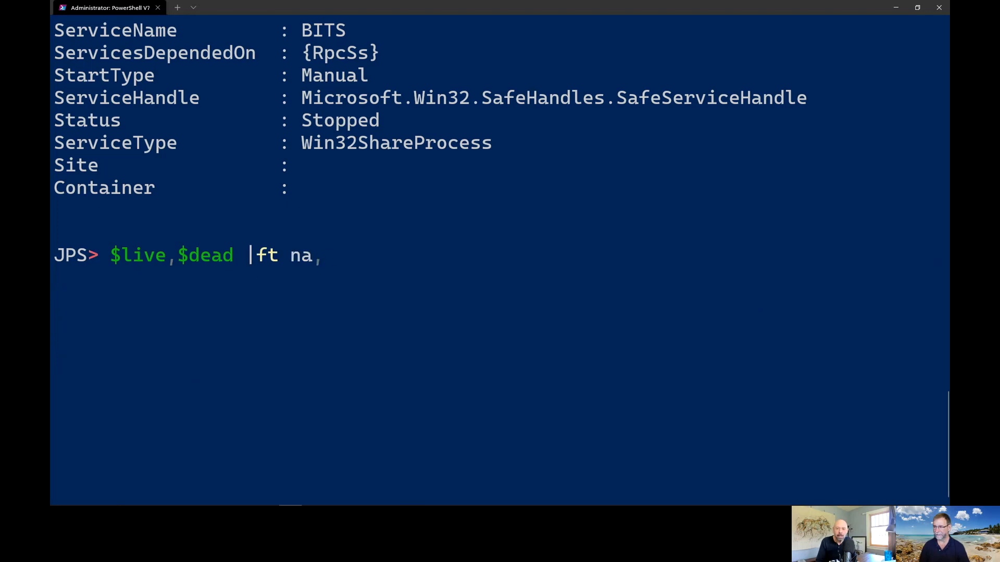
type("me, psco")
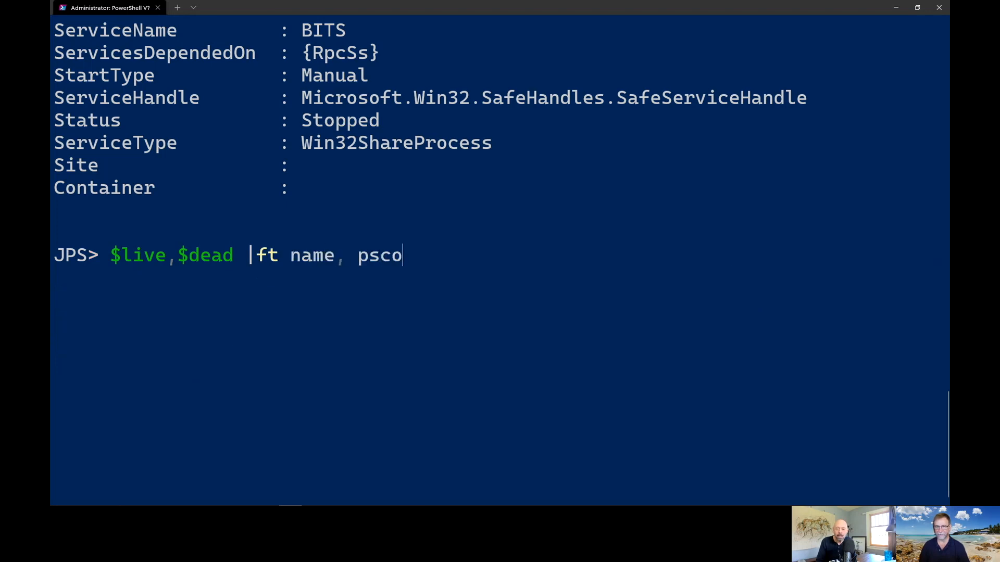
type("mp")
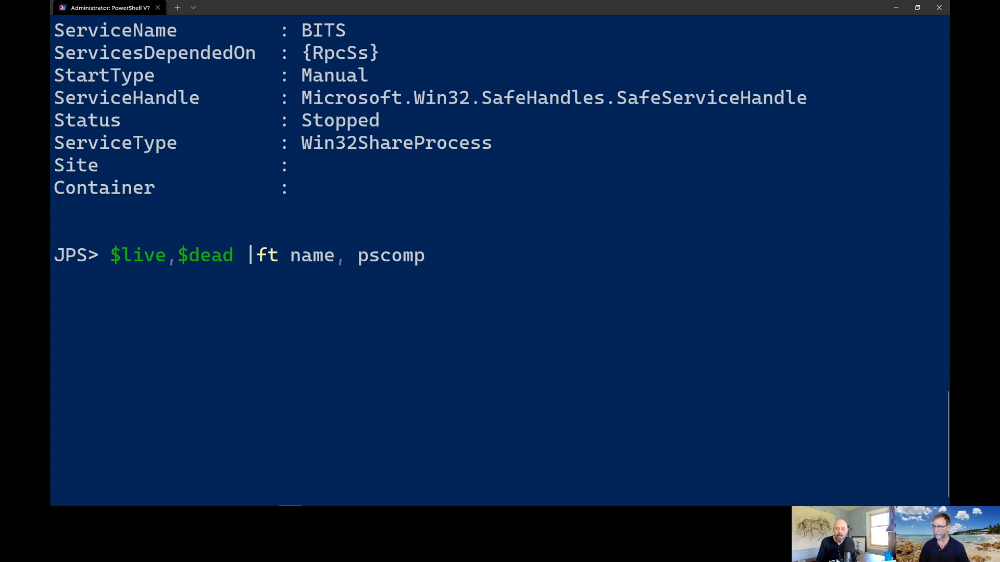
type("uterna")
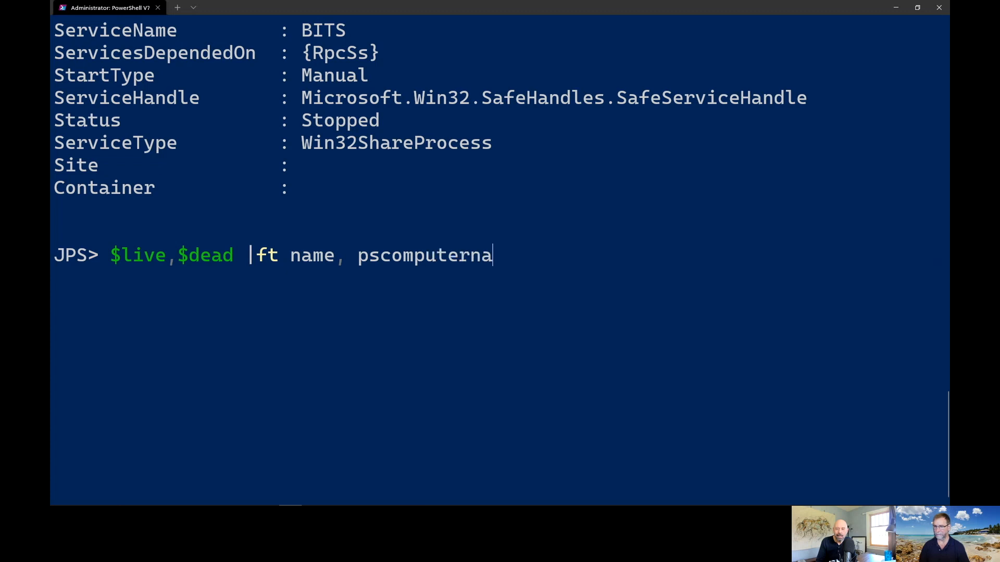
type("me,")
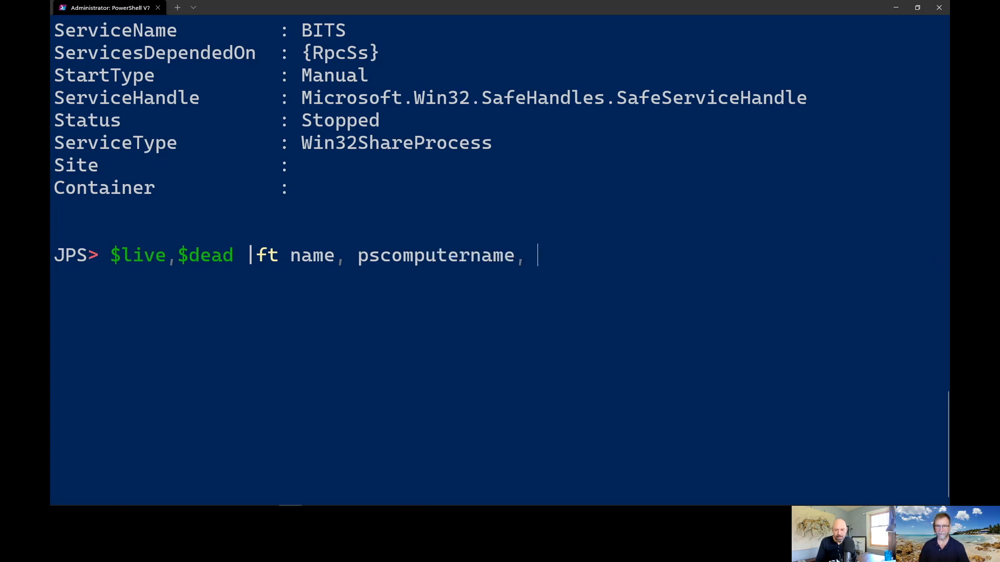
type("psshowcomput")
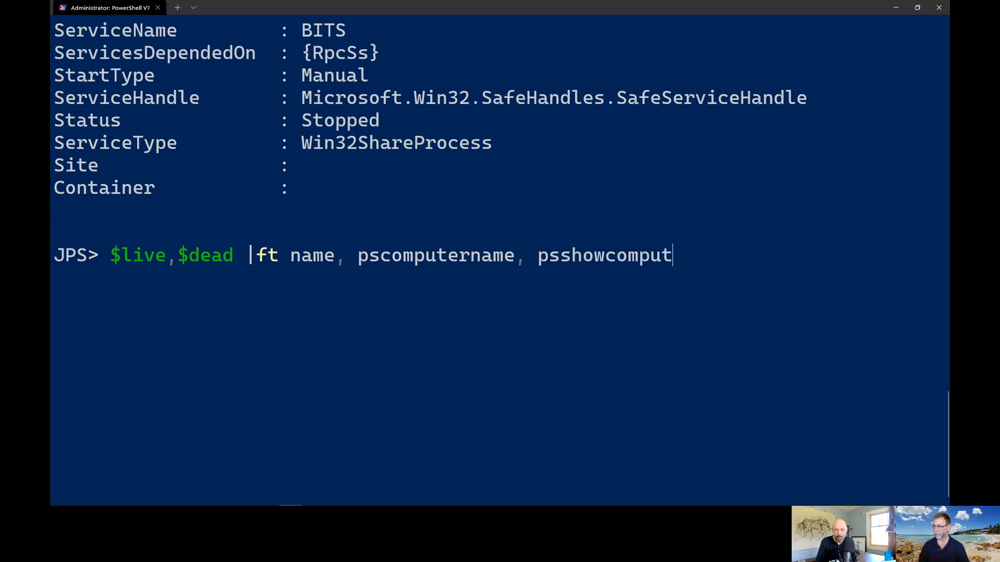
type("ername, runspaceid")
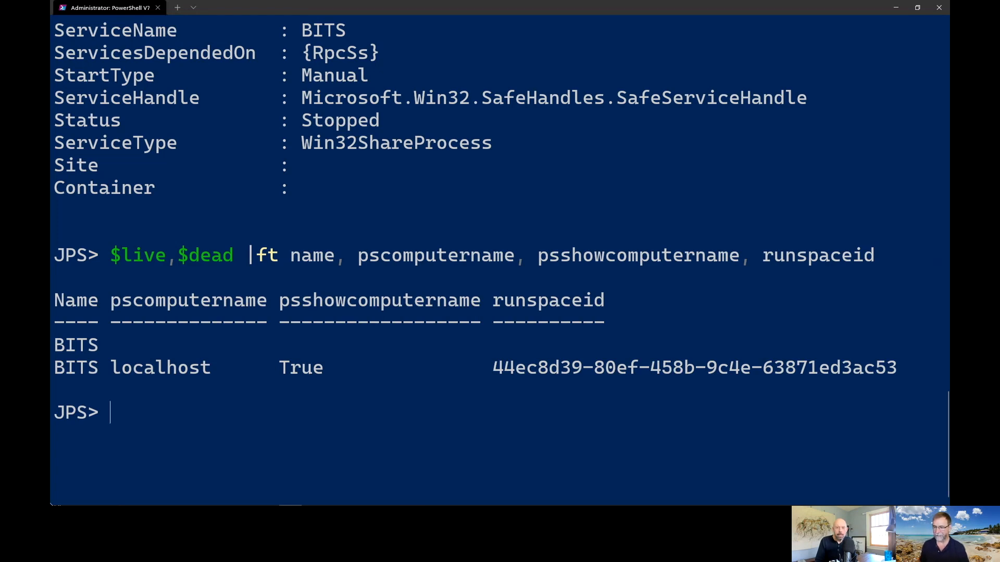
mouse_move(92, 347)
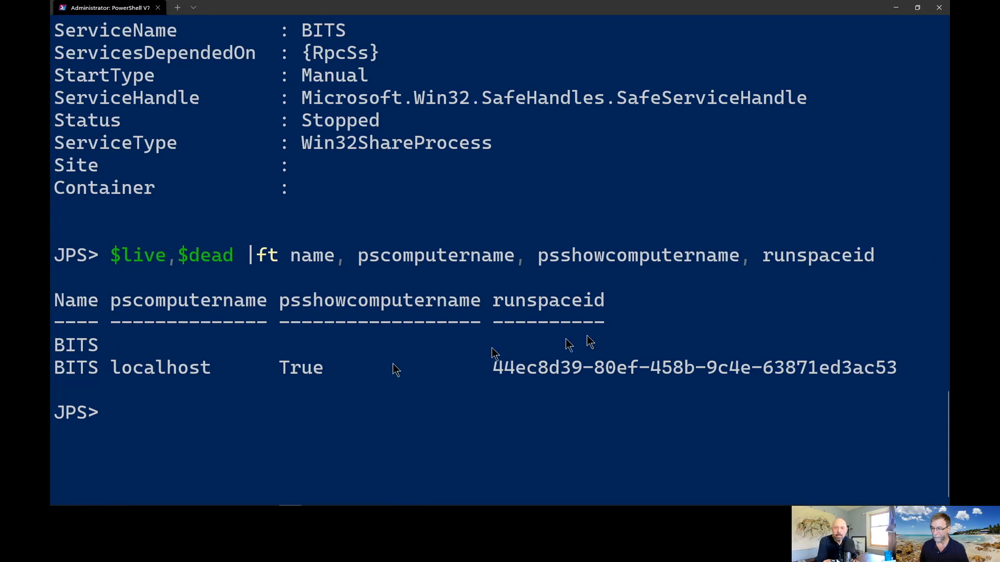
mouse_move(331, 300)
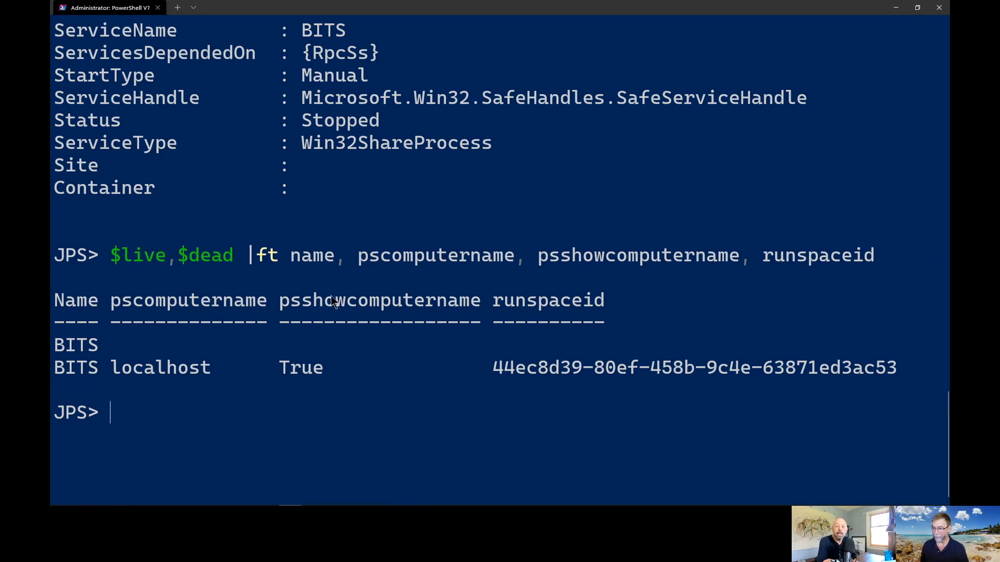
mouse_move(522, 315)
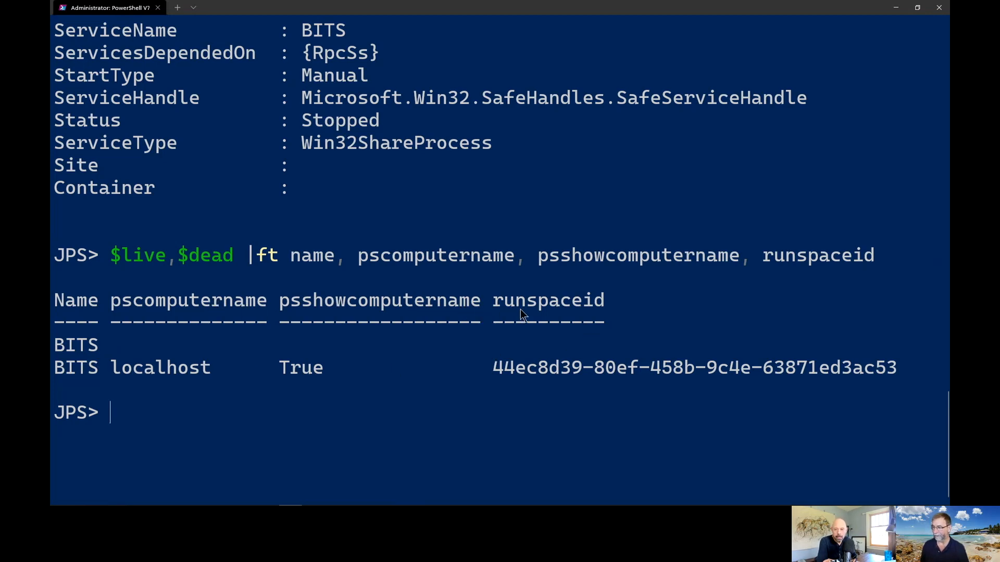
mouse_move(260, 475)
type("$dead")
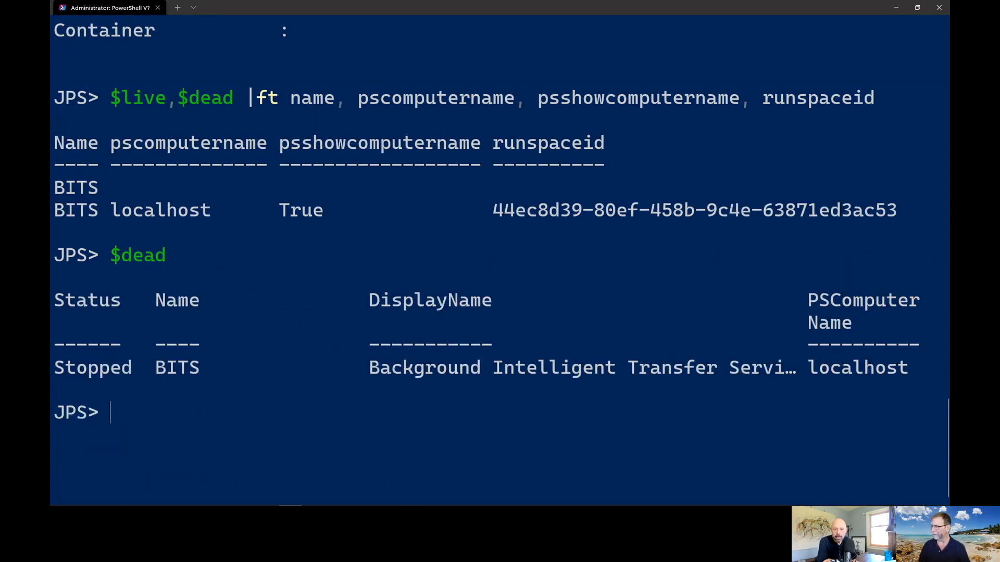
mouse_move(642, 409)
type("$live, $dead |ft name, PSComputerName, PSShowComputerName, RunspaceId")
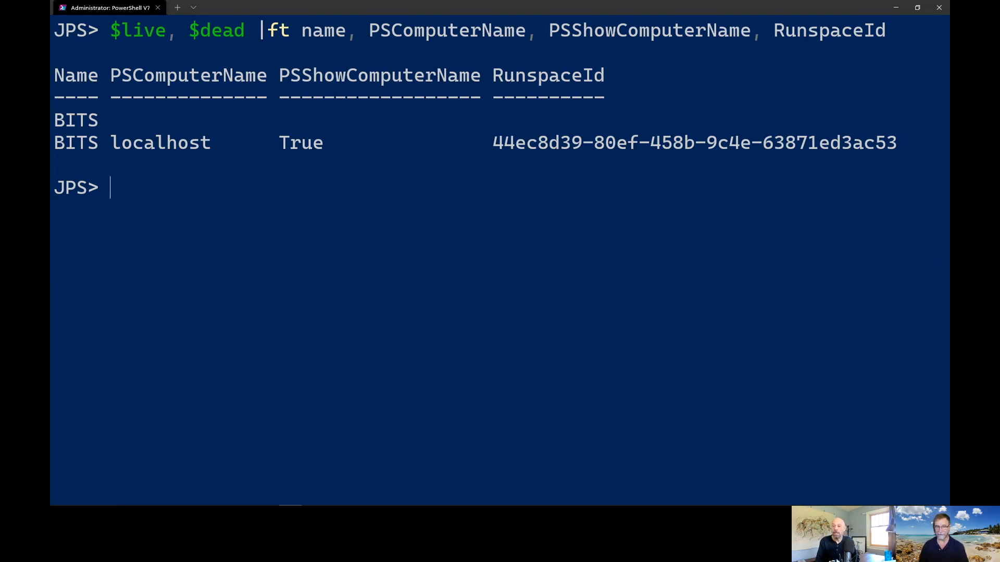
mouse_move(873, 409)
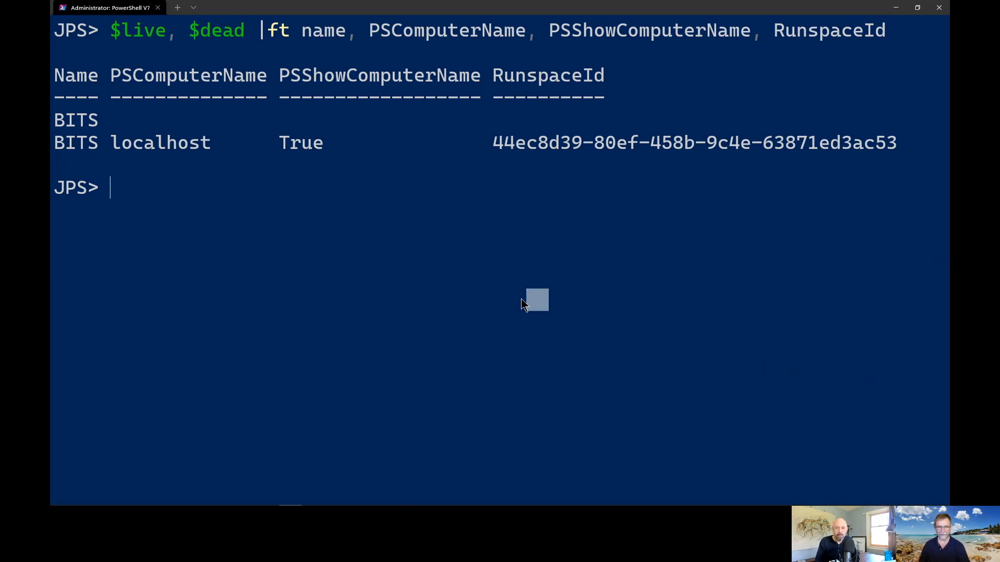
- Re-run the $live, $dead table with Name, PSComputerName, PSShowComputerName, RunspaceId columns
type("$live,")
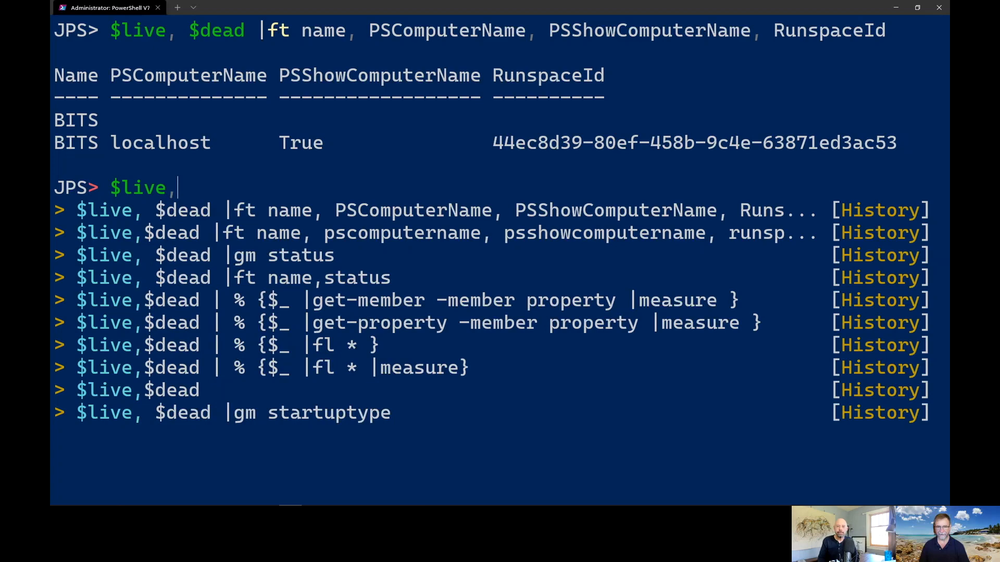
- Tabulate Name and Status for $live and $dead, both BITS rows showing Stopped
type("$de4a")
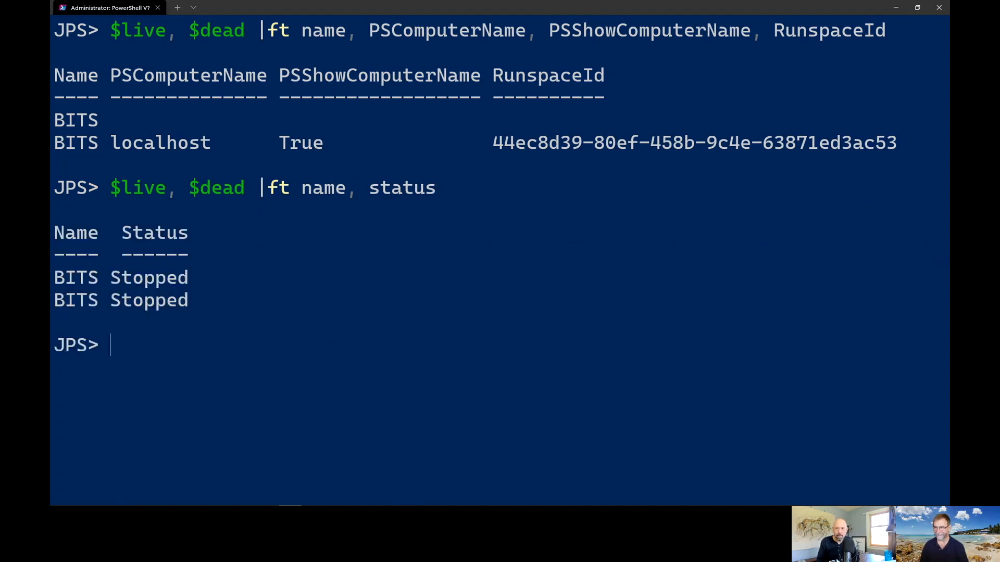
key("Up")
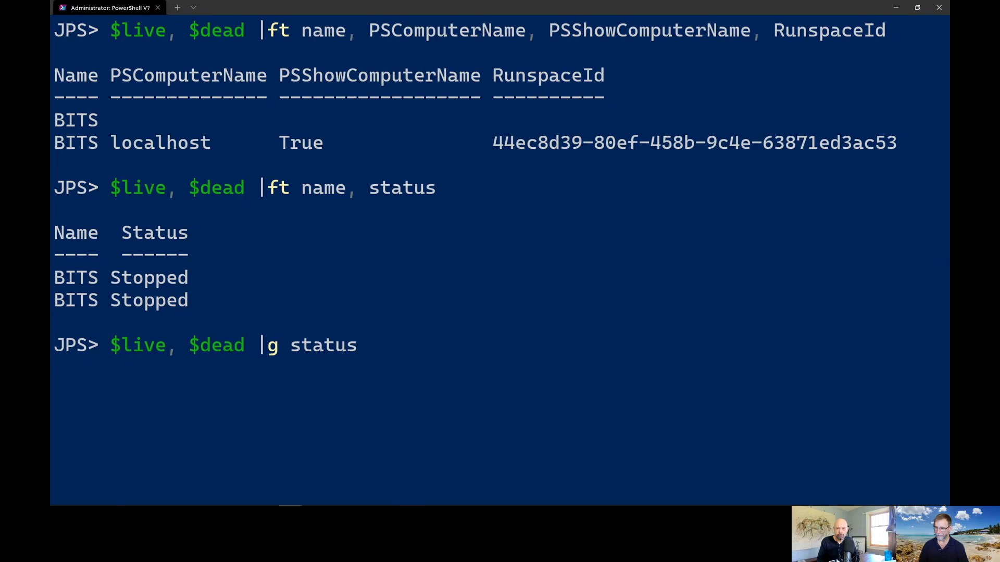
type("et-memeber")
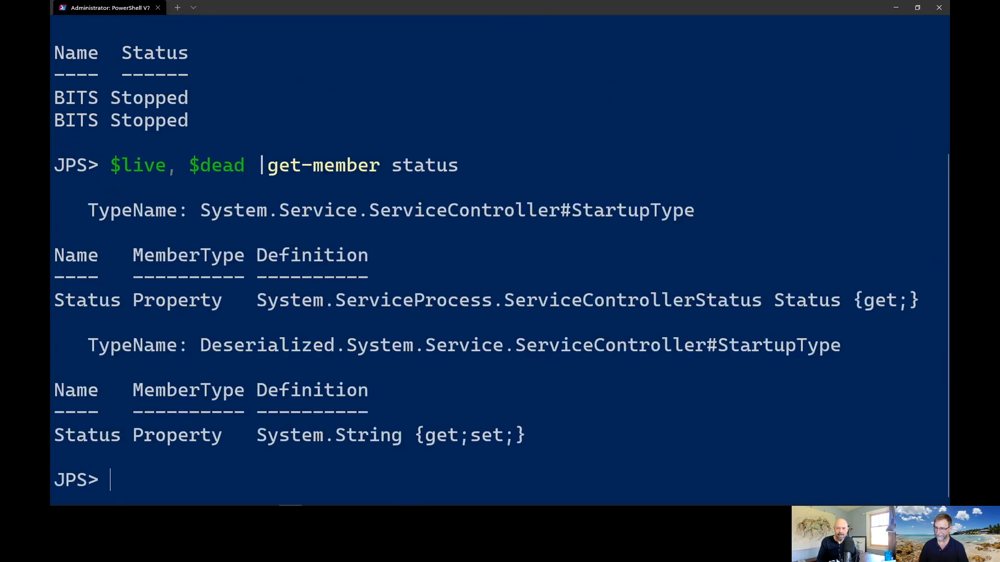
mouse_move(179, 300)
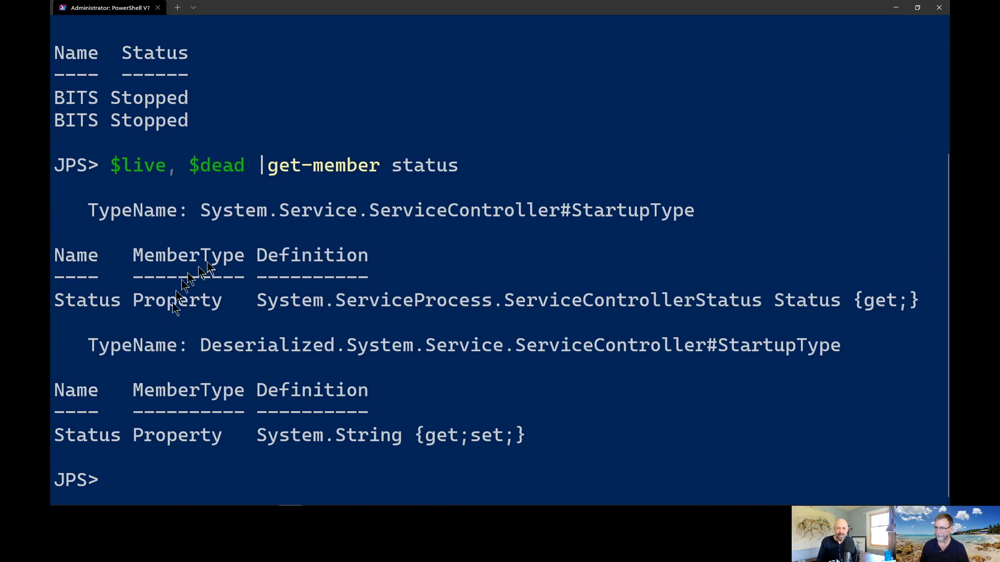
mouse_move(128, 309)
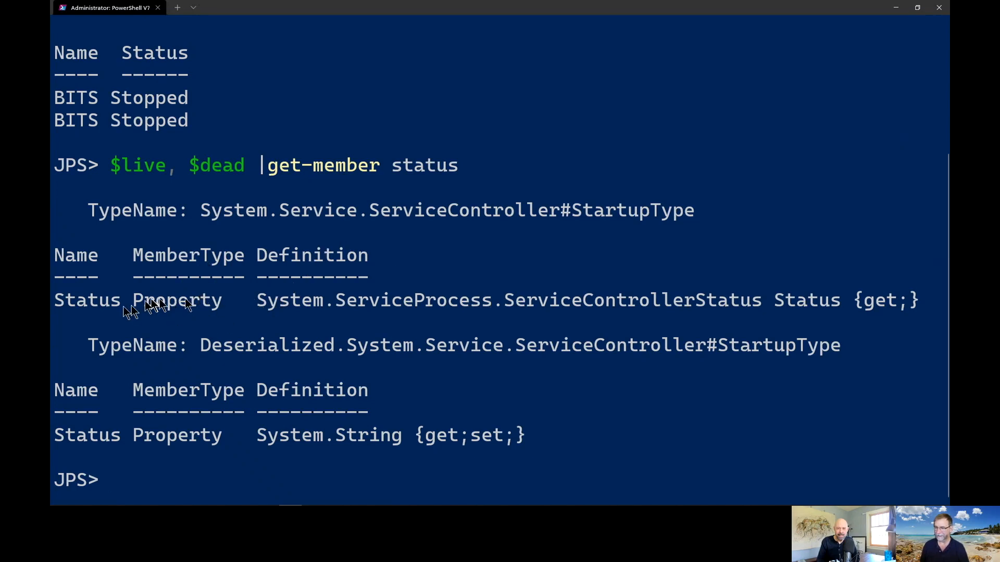
mouse_move(280, 304)
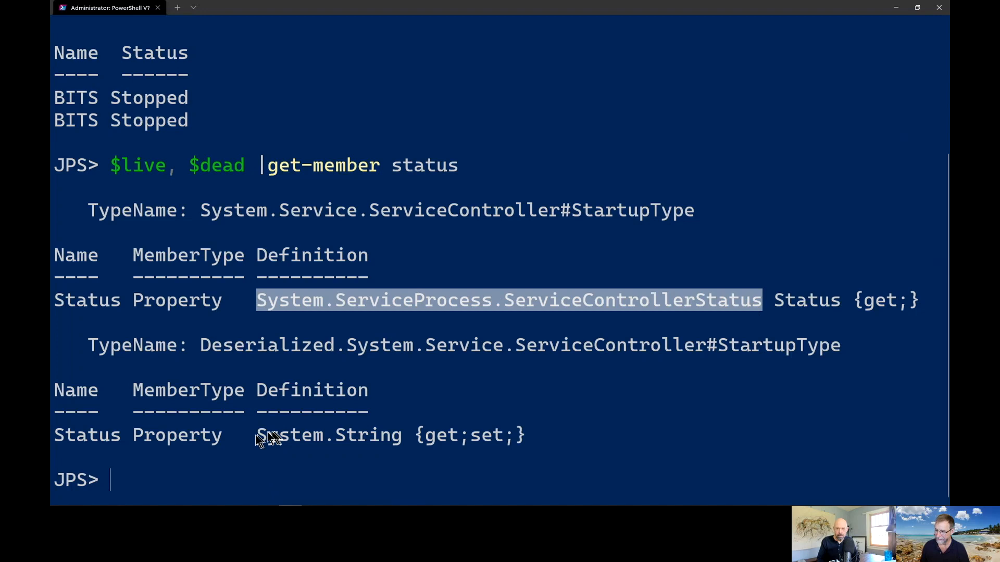
- Highlight System.String as the deserialized Status type in the get-member output
double_click(330, 435)
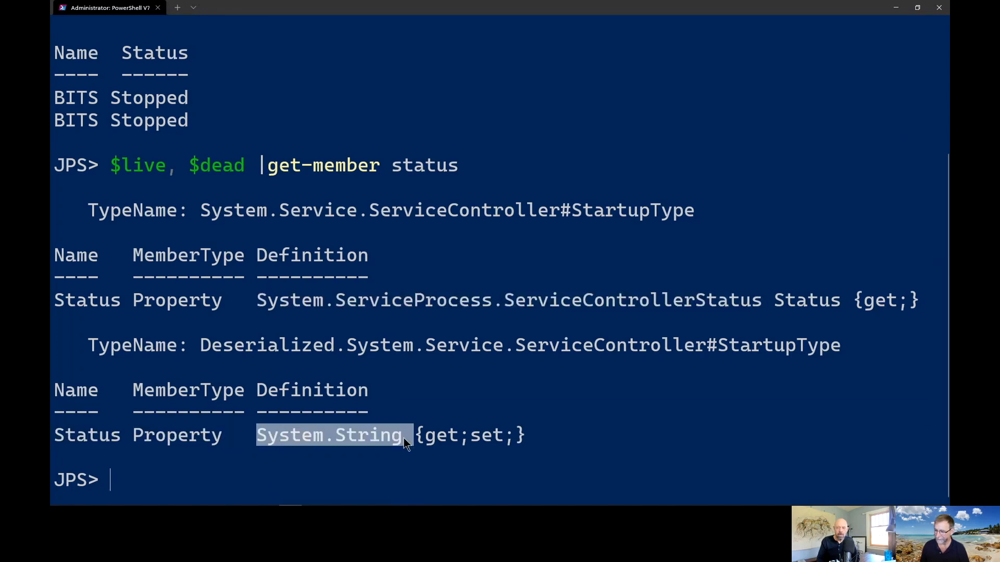
mouse_move(384, 398)
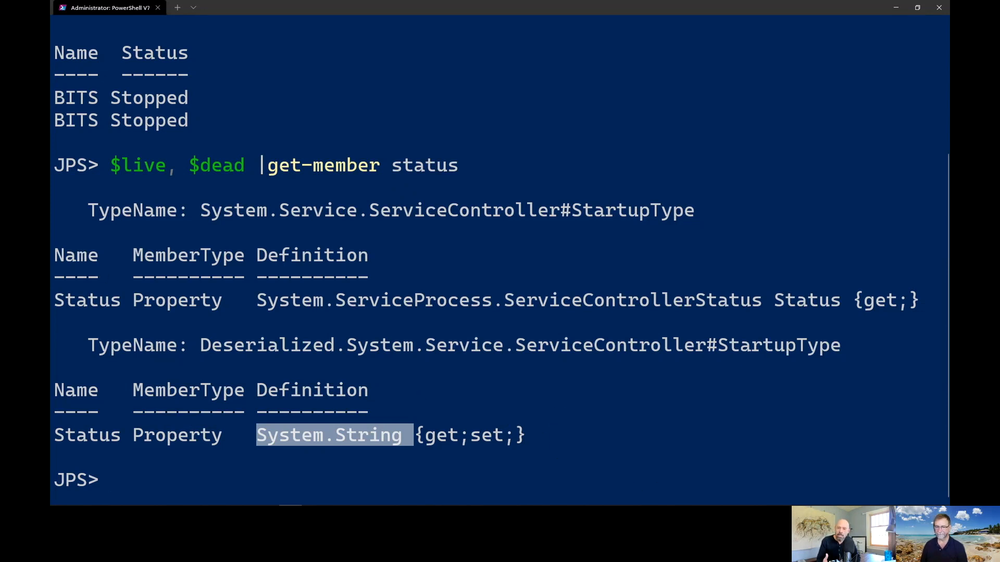
- Run $live | get-member -MemberType Method, listing Start, Stop, Pause and WaitForStatus
type("$")
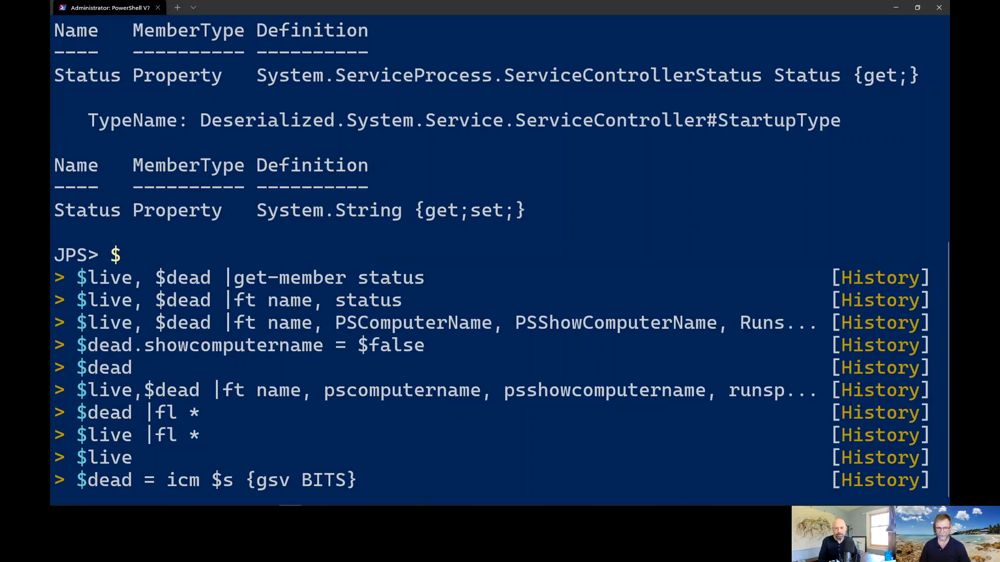
type("$live |")
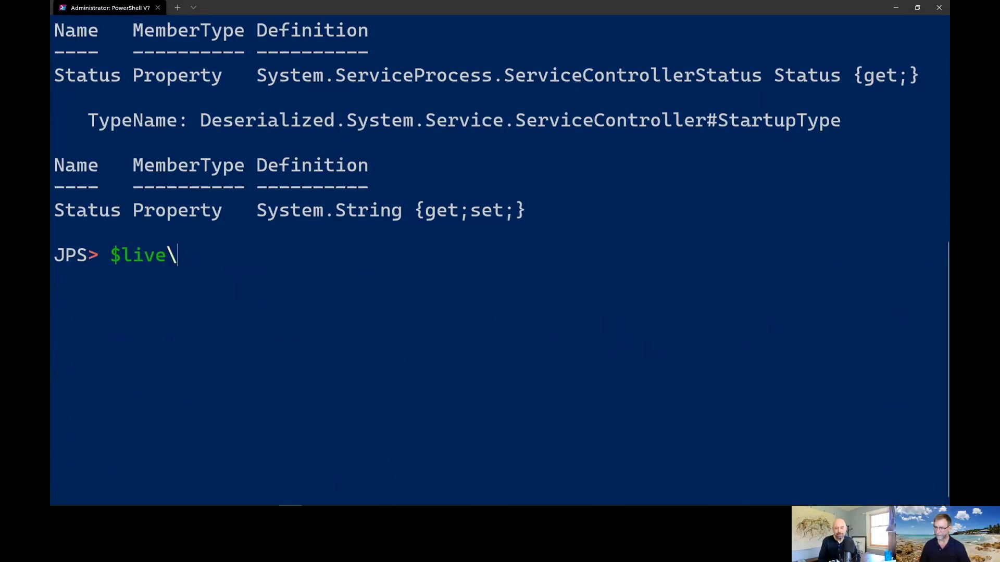
type("| get")
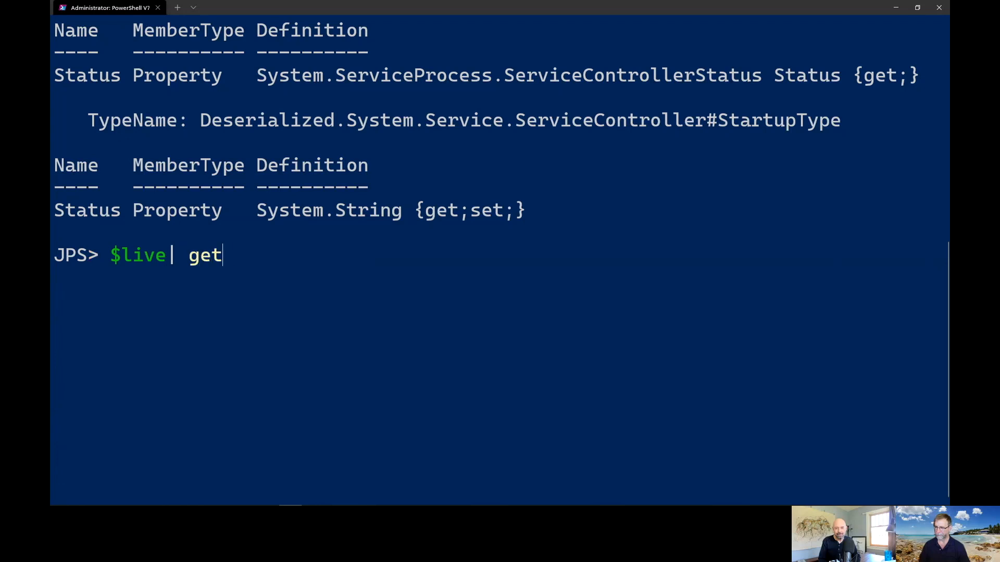
type("-member")
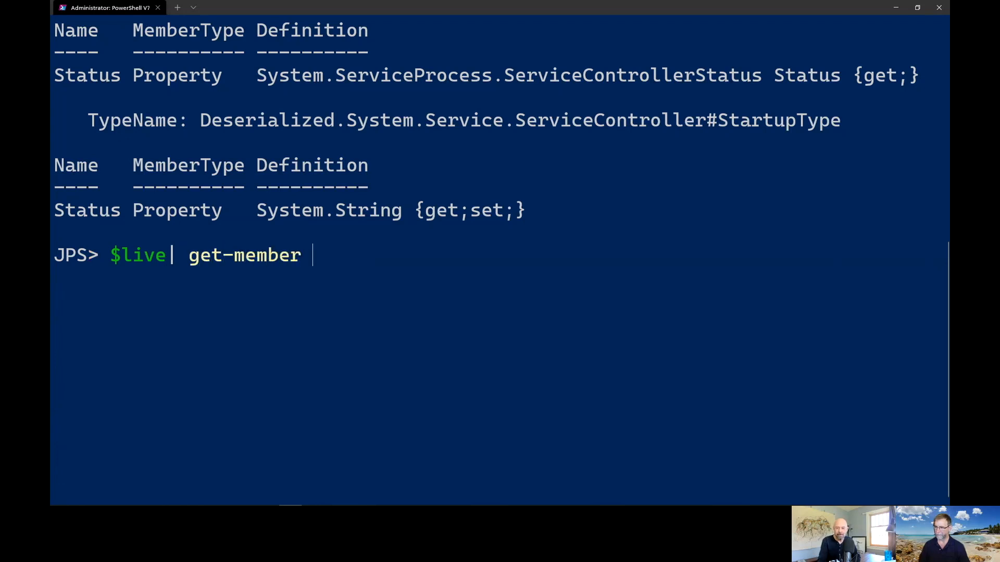
type("-MemberType m")
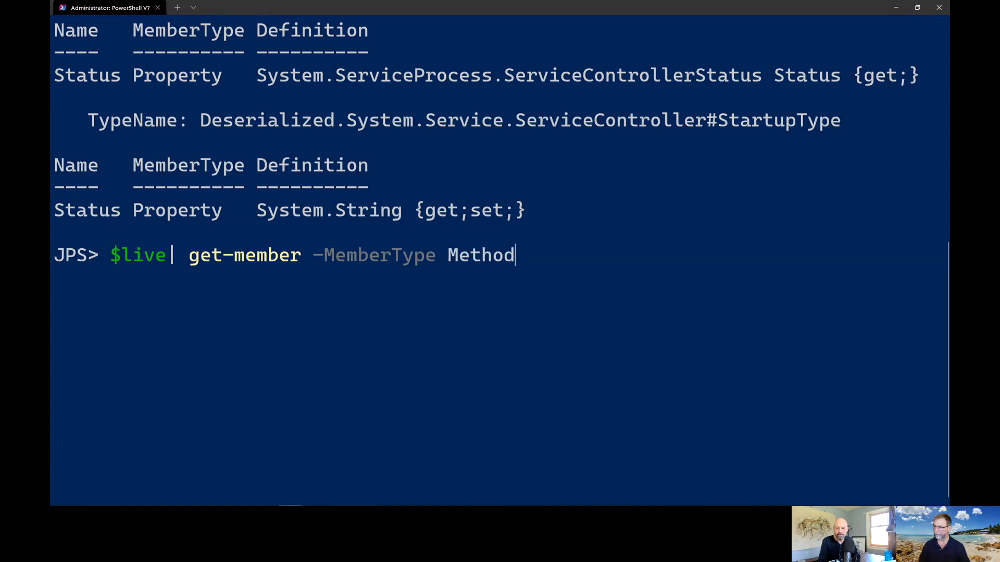
key("Return")
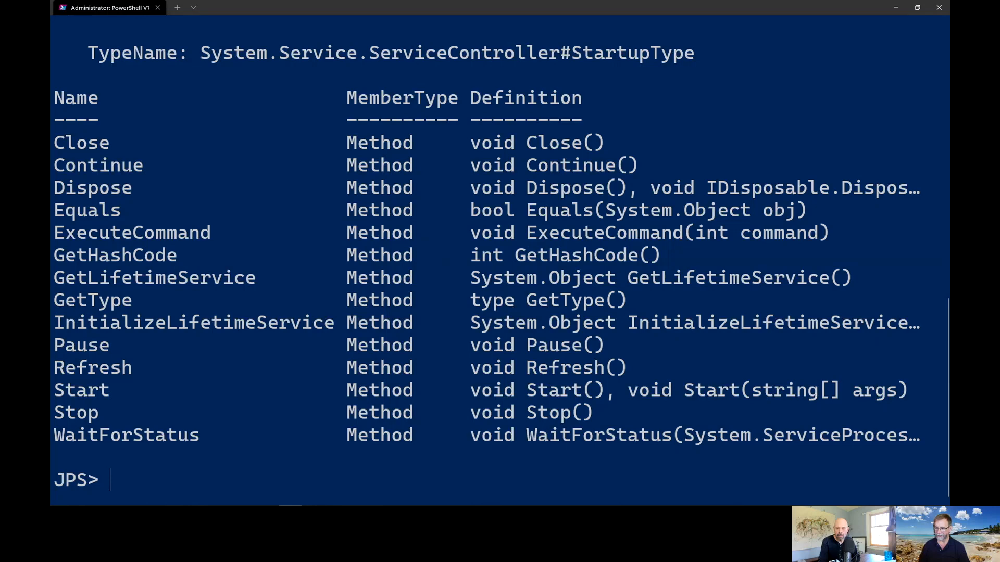
type("$live.sta")
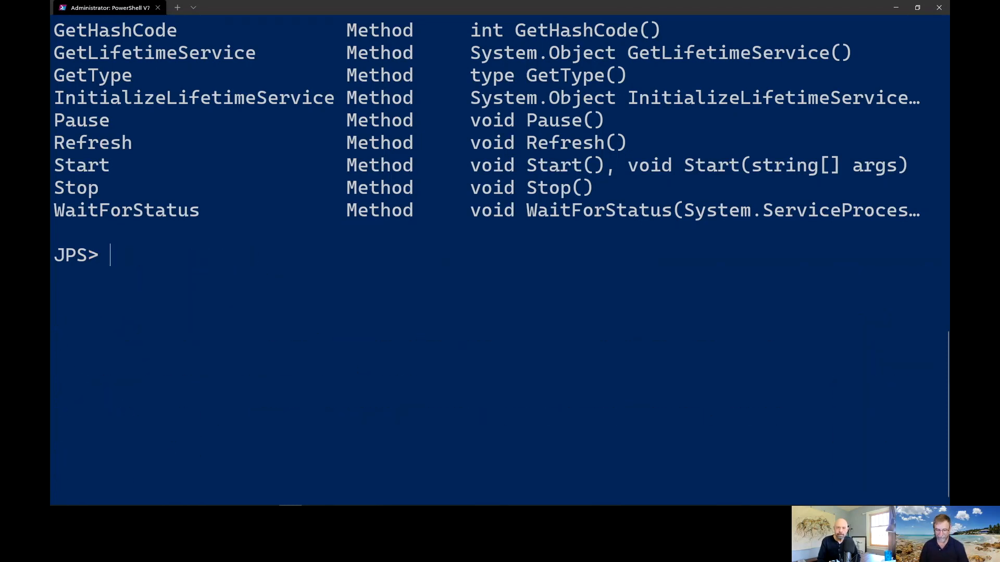
- Run $dead | icm {$input | stop-service -whatif} to preview stopping BITS
type("$")
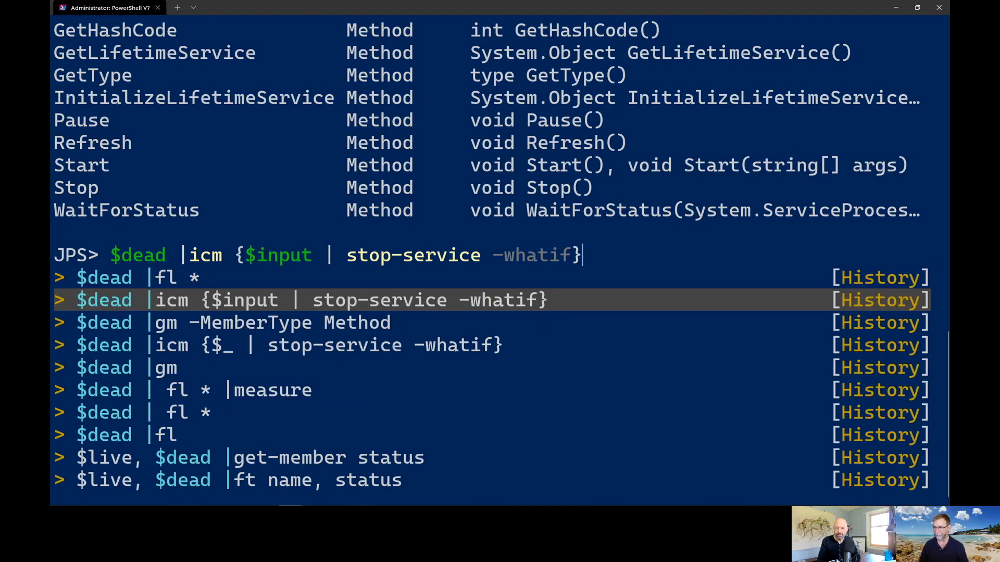
key("Return")
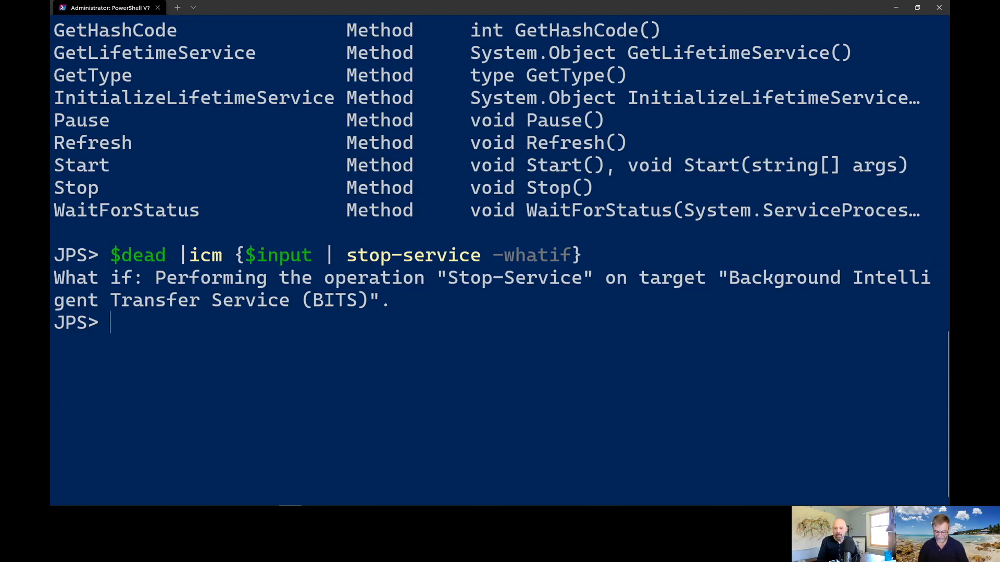
- Run $live.pstypenames to list the BITS object's type names
type("$live.pstypenames")
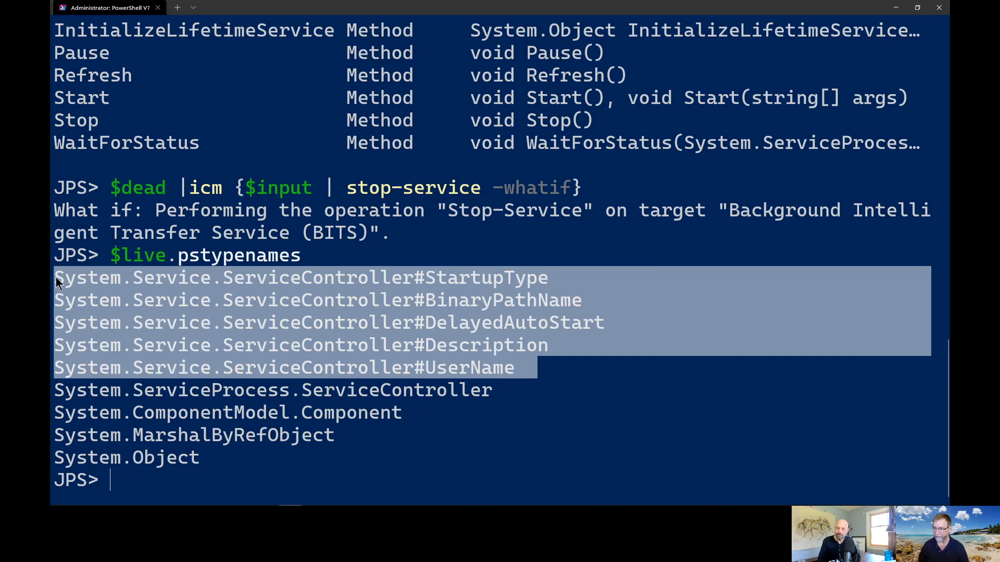
type("$live.pstypenames")
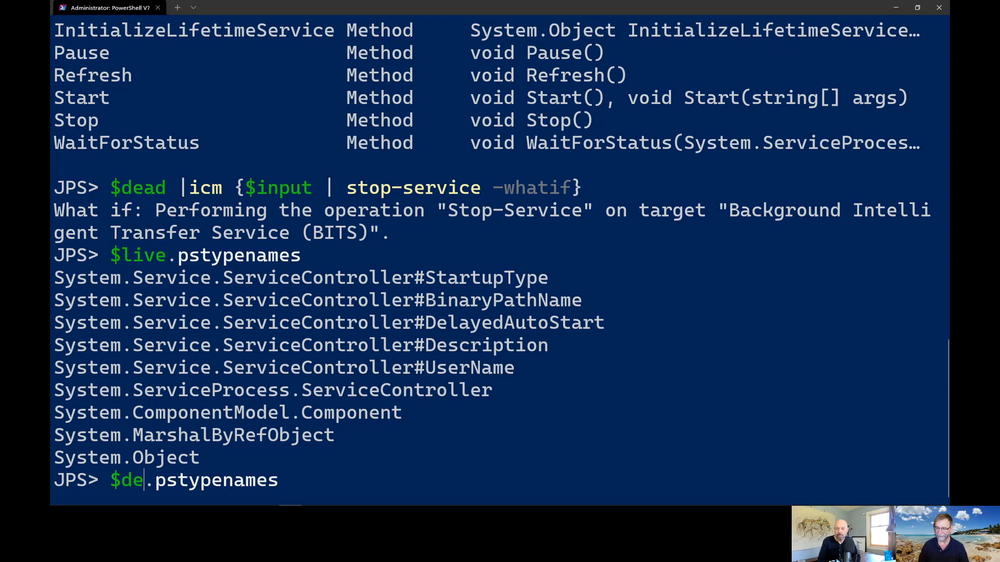
key("Return")
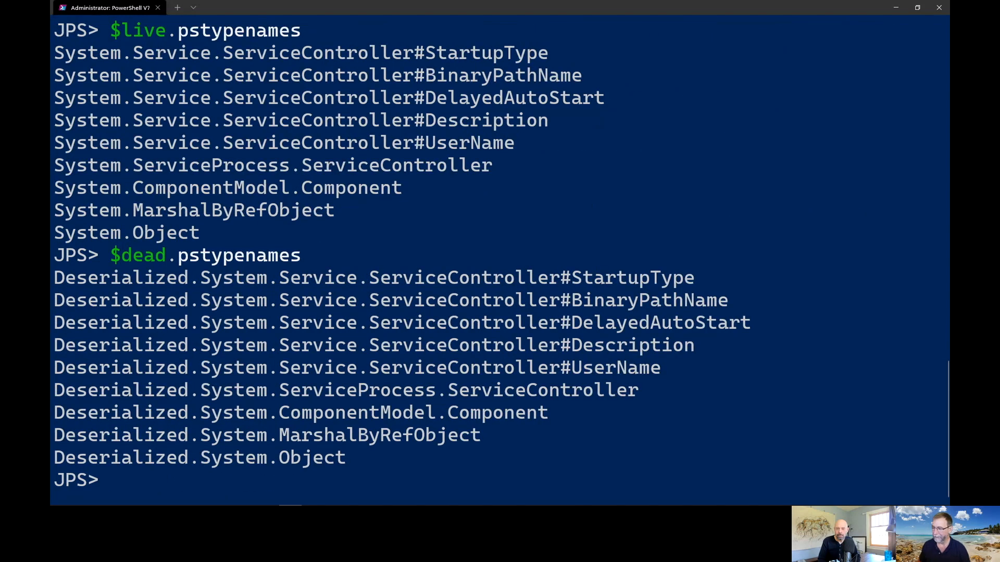
- Highlight the type-name output lines to compare the Deserialized prefixes, then clear the selection
double_click(273, 457)
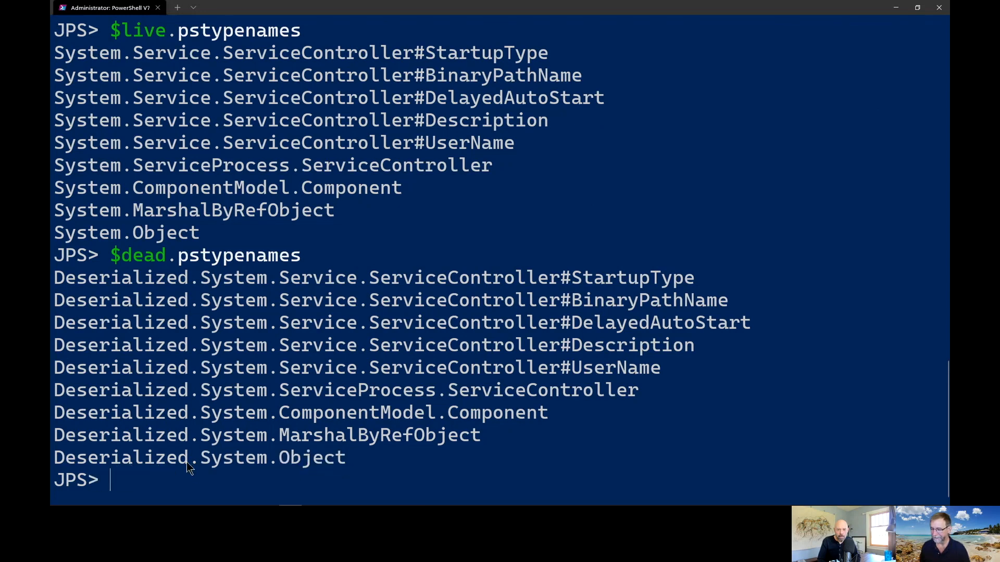
double_click(120, 457)
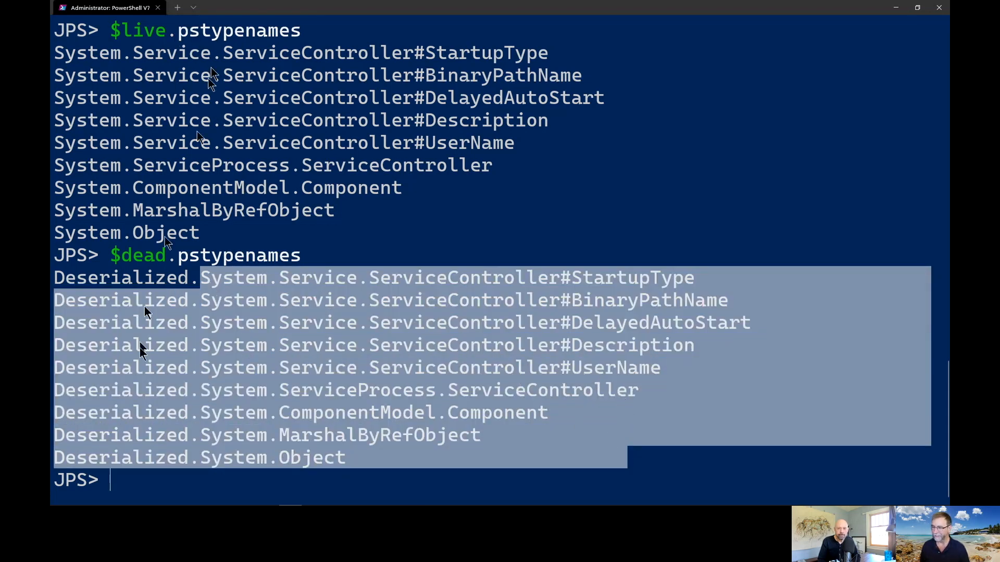
left_click(102, 284)
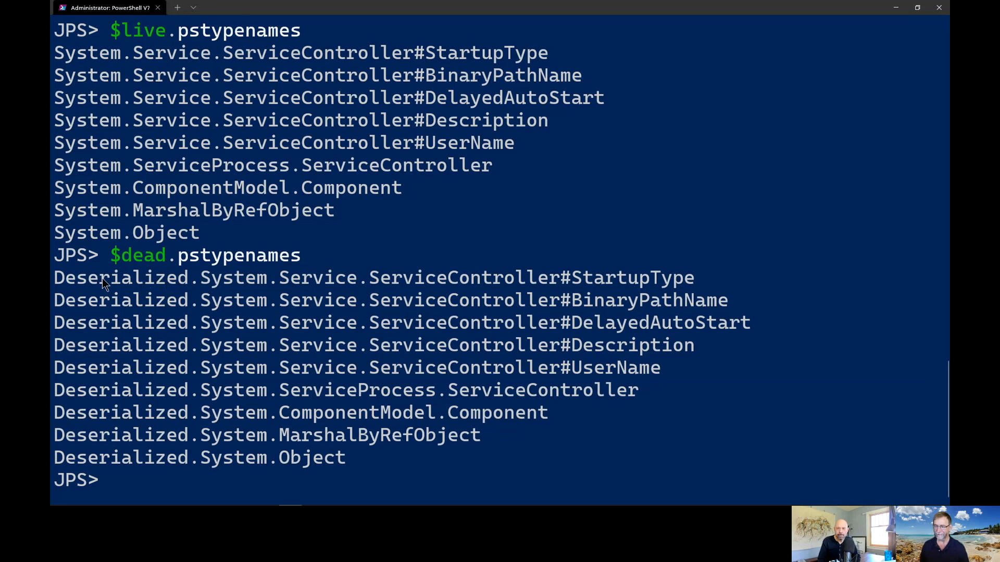